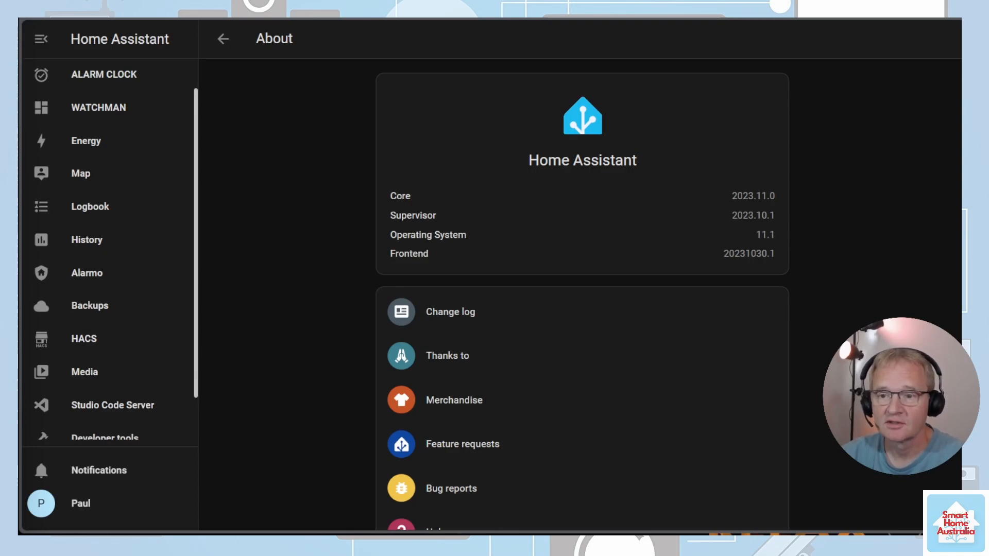
mouse_move(115, 476)
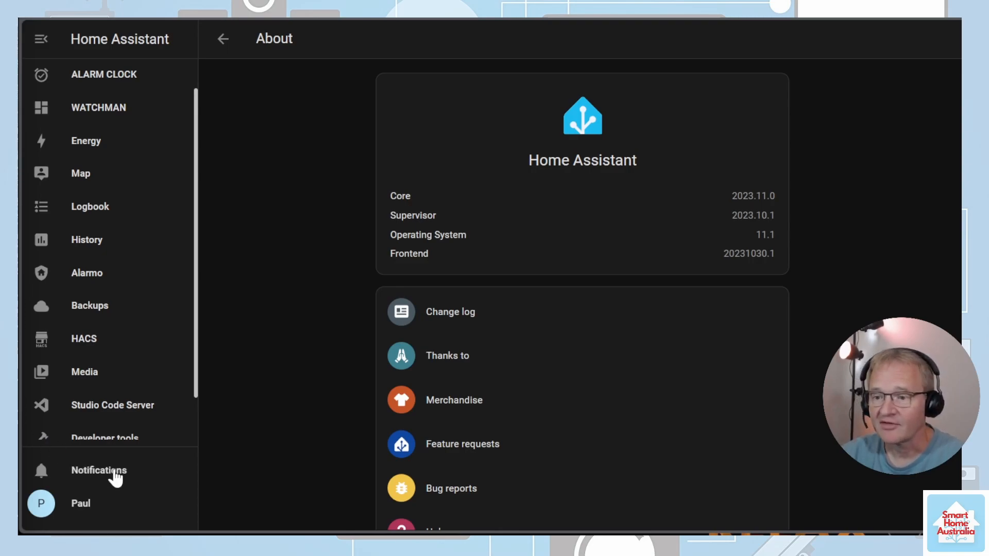
- Find the Watchman repository in HACS Integrations via Explore & Download Repositories
left_click(83, 339)
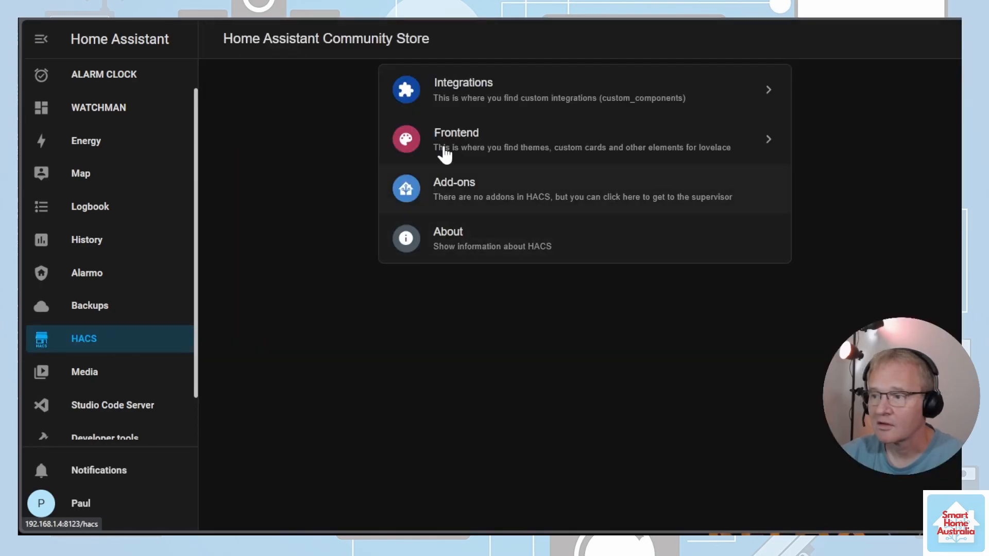
left_click(463, 89)
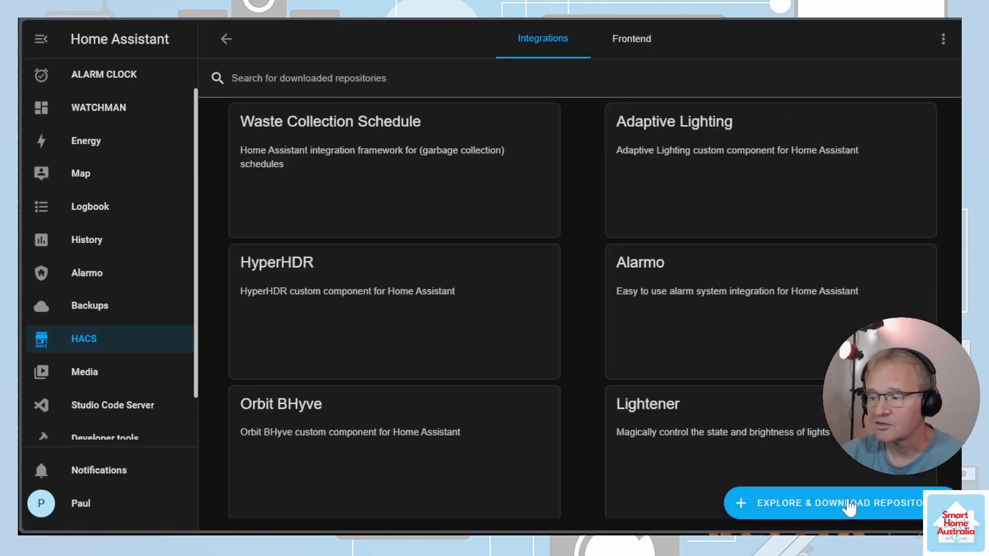
left_click(827, 503)
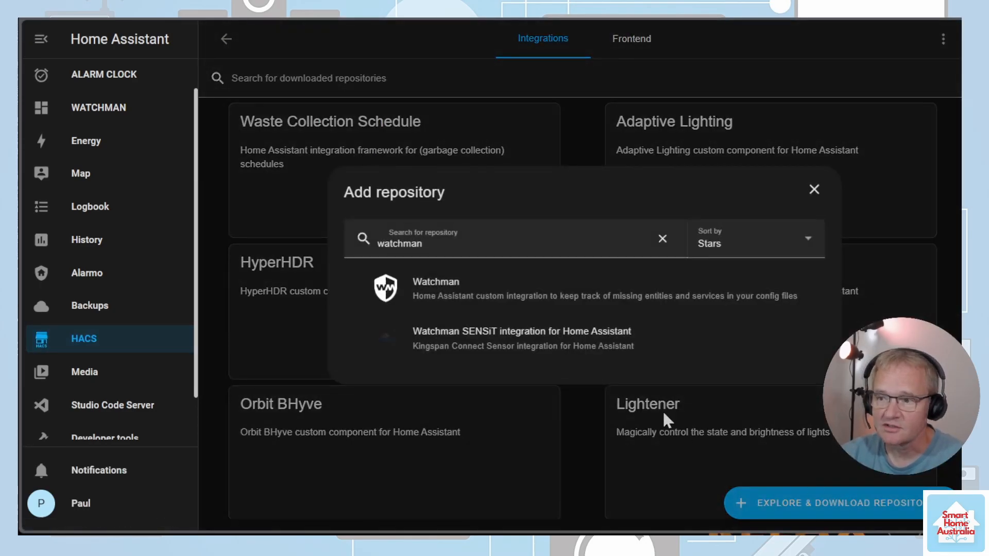
left_click(434, 288)
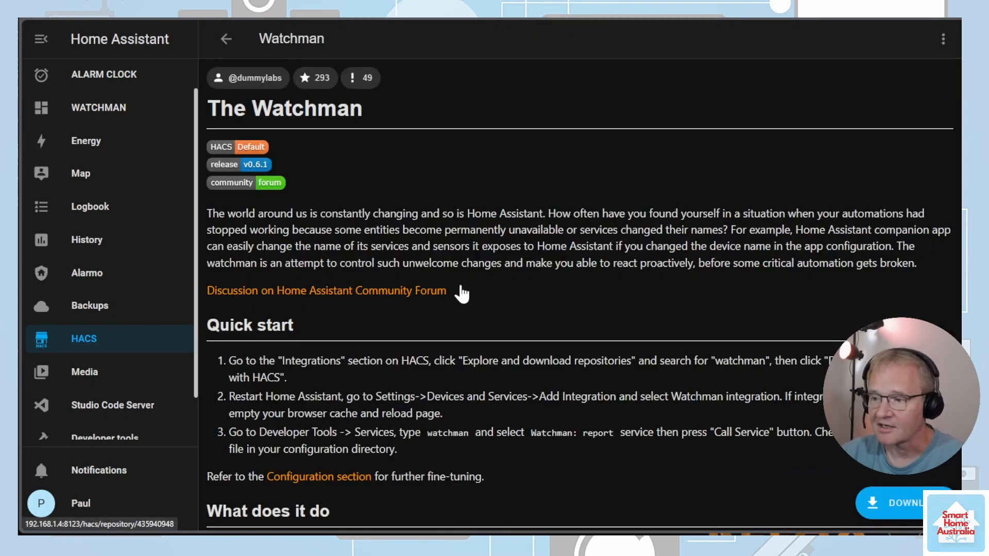
- Download Watchman v0.6.1 and return from its repository page
left_click(903, 503)
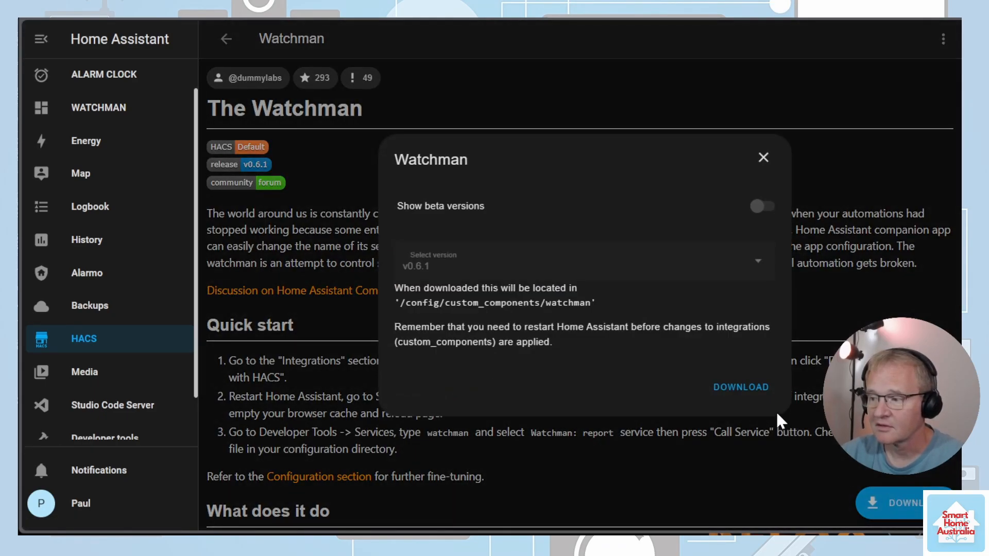
left_click(762, 157)
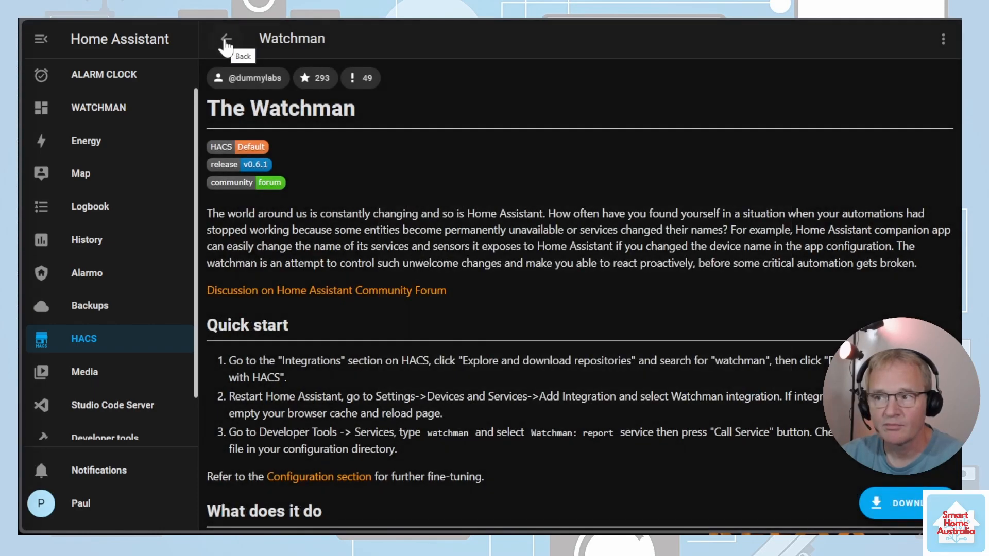
left_click(225, 39)
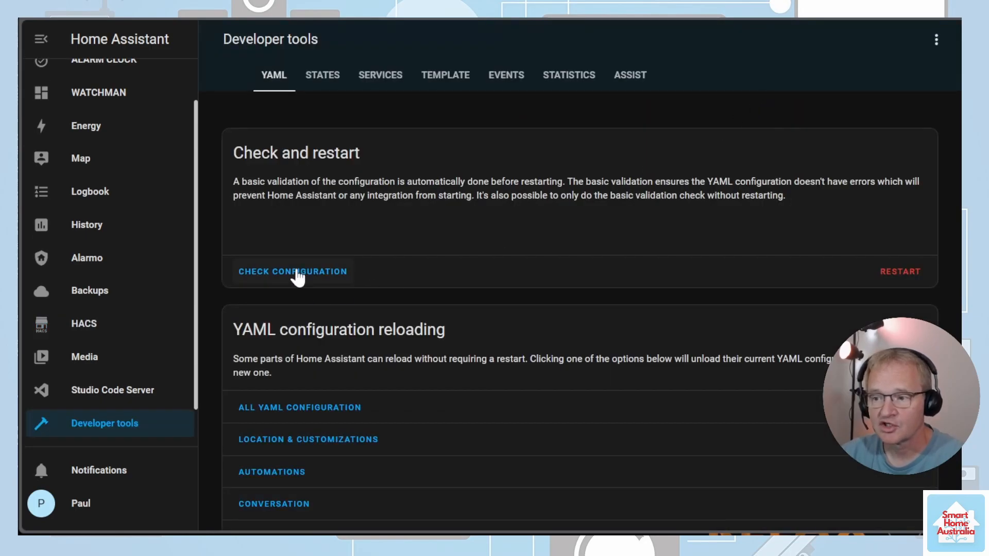
- Check the configuration is valid, then confirm a full restart of Home Assistant
left_click(292, 271)
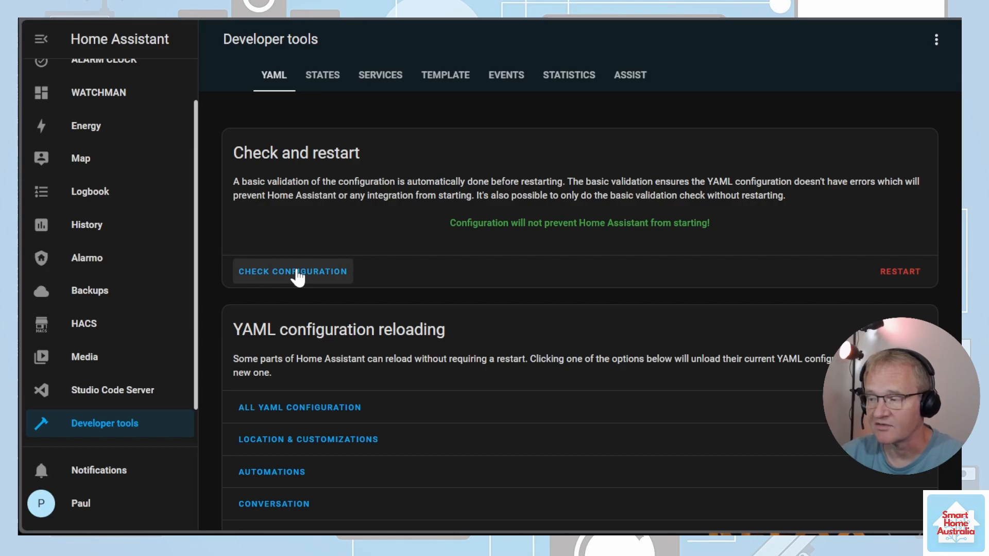
left_click(901, 271)
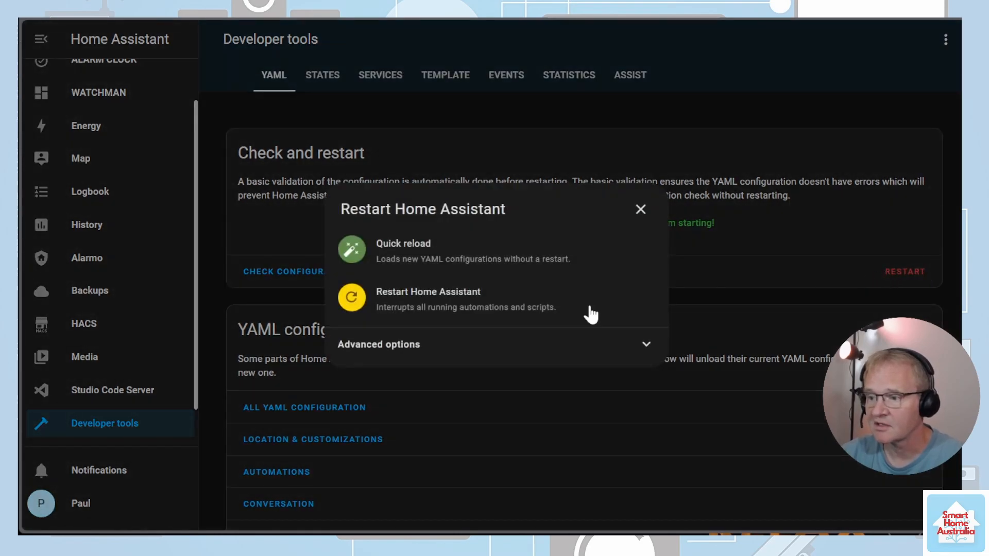
left_click(427, 292)
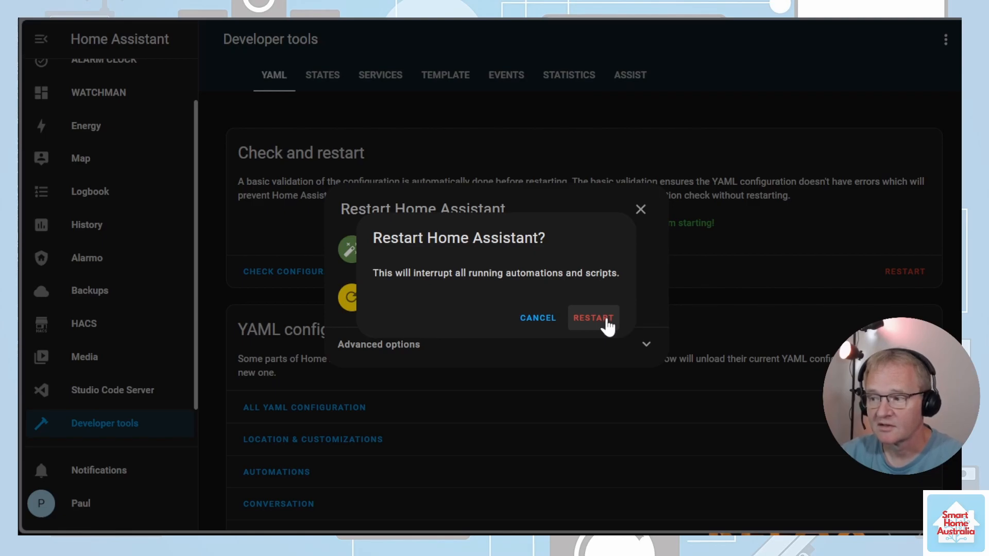
left_click(593, 319)
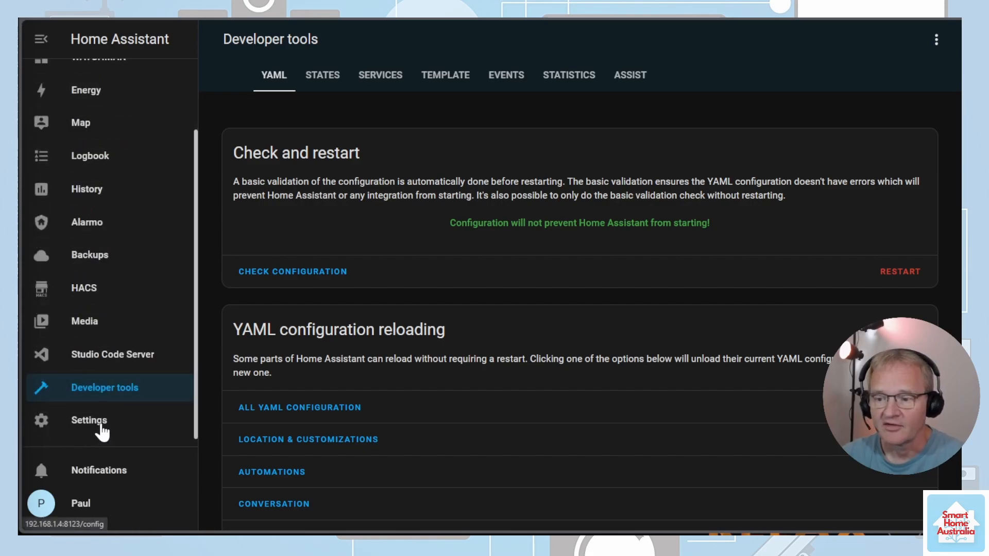
- Add the Watchman integration from Settings > Devices & services by searching 'watchman'
left_click(89, 421)
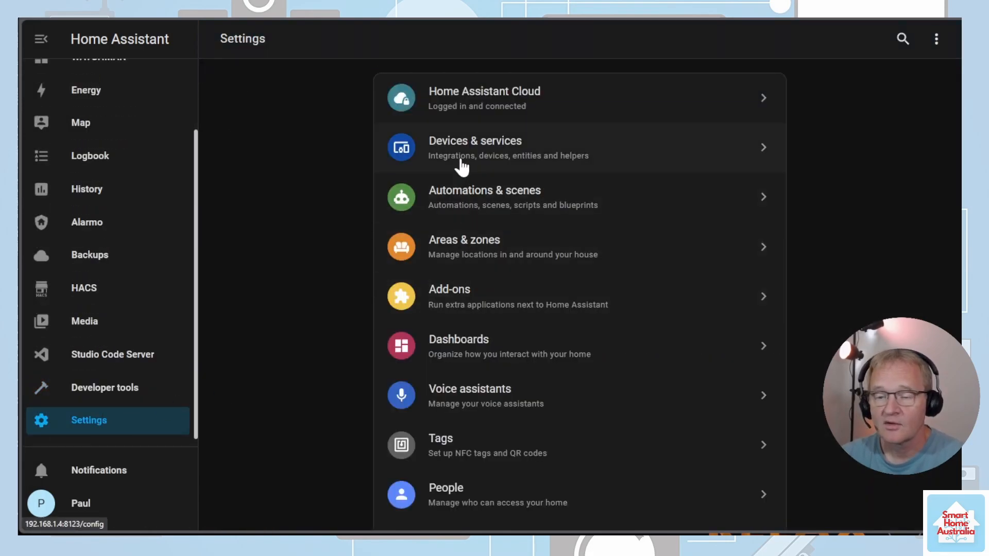
left_click(475, 148)
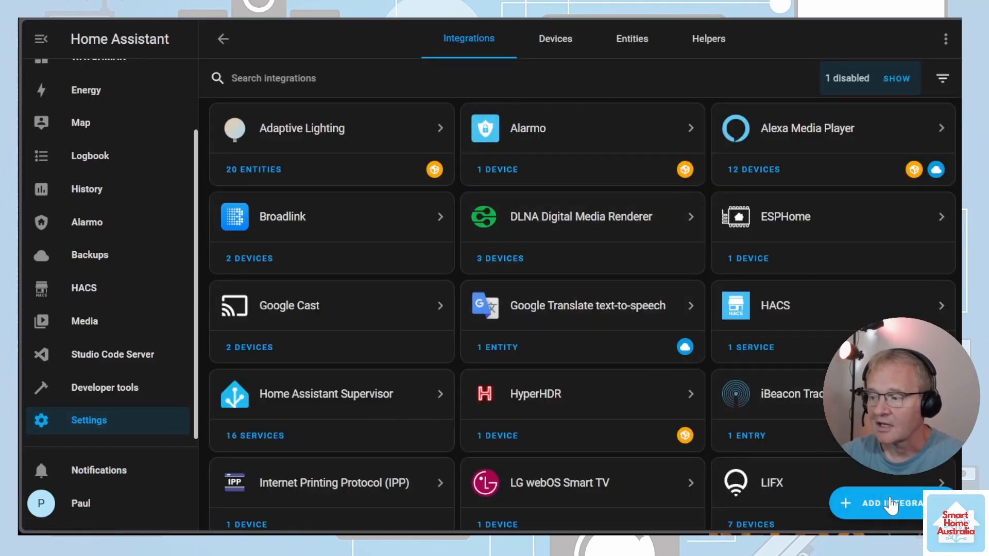
left_click(889, 504)
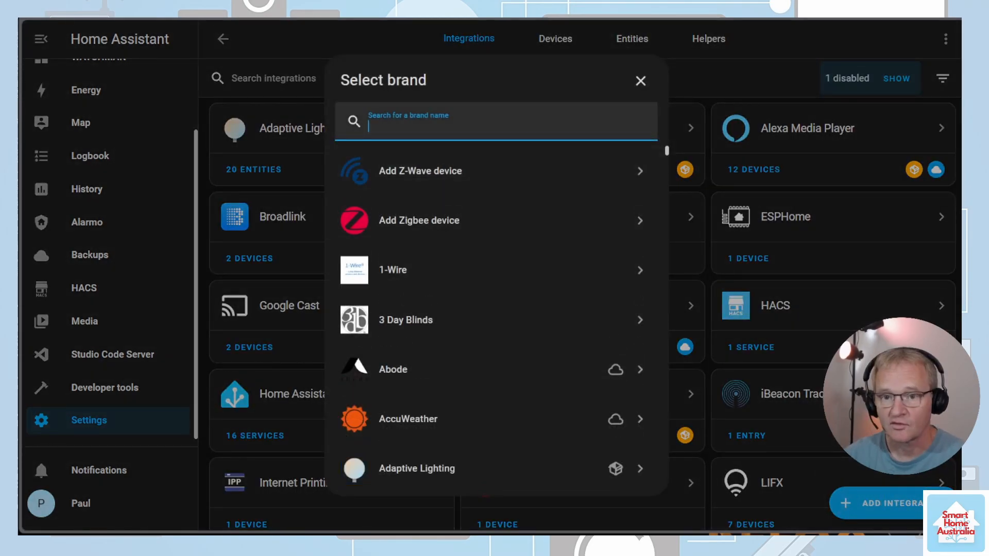
type("watchman")
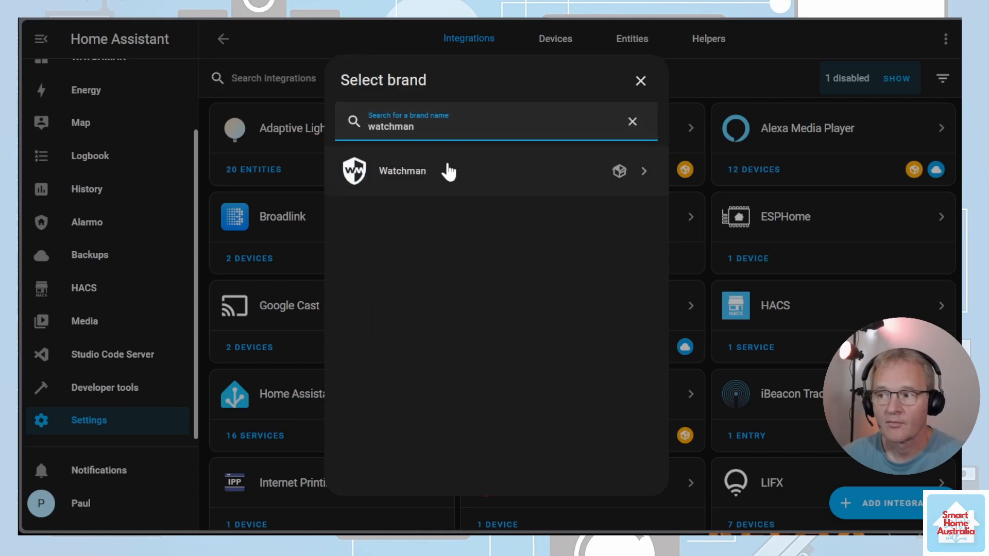
left_click(402, 171)
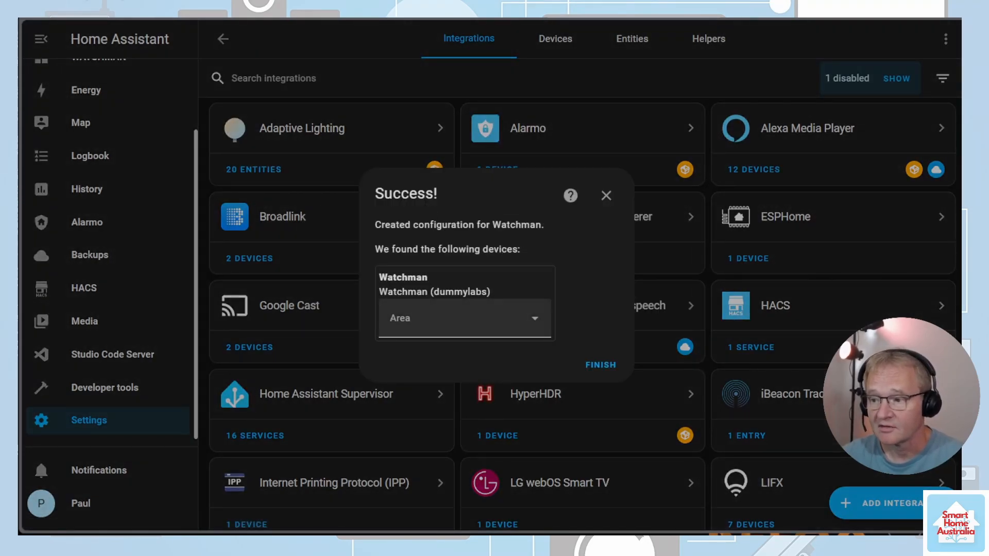
- Assign the Watchman device to the SYSTEM area and finish setup
left_click(464, 317)
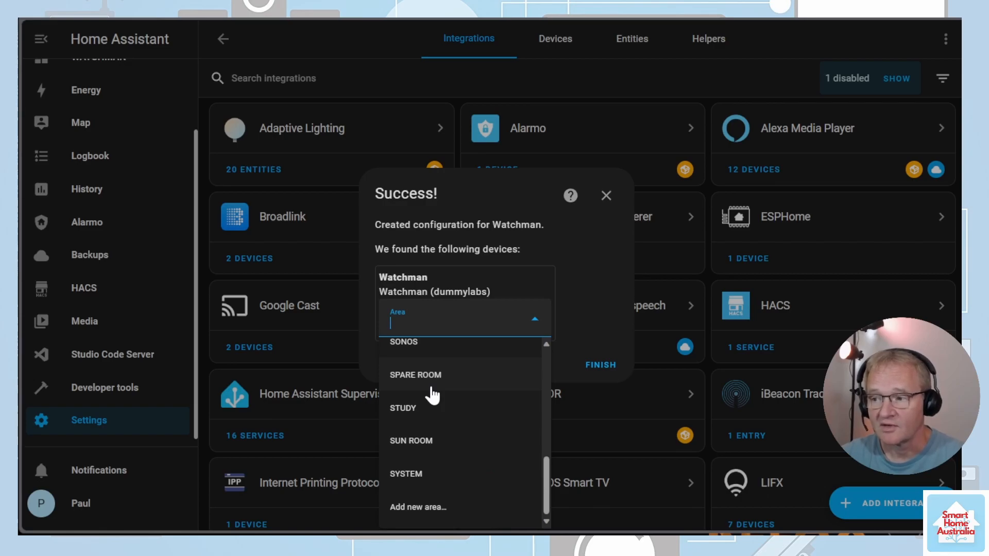
mouse_move(450, 395)
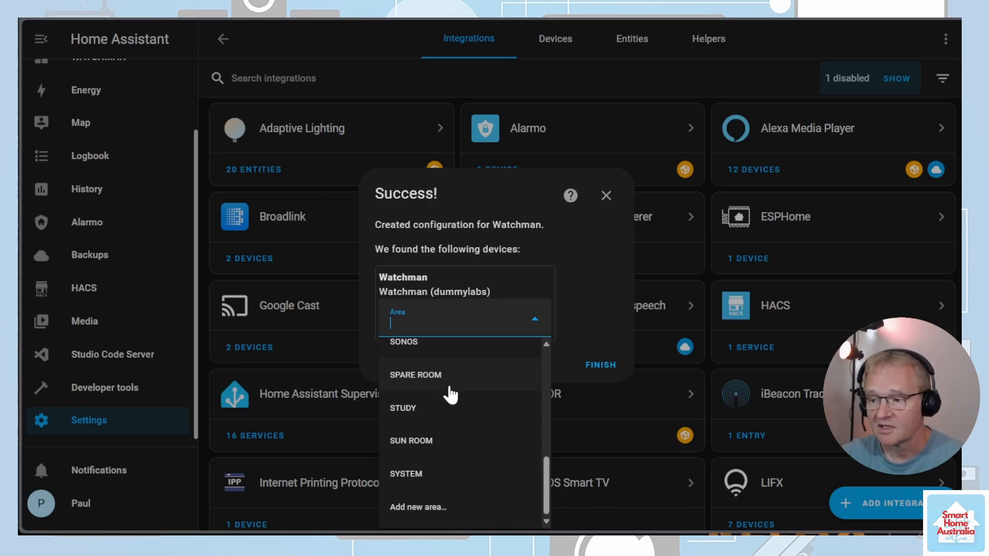
left_click(406, 474)
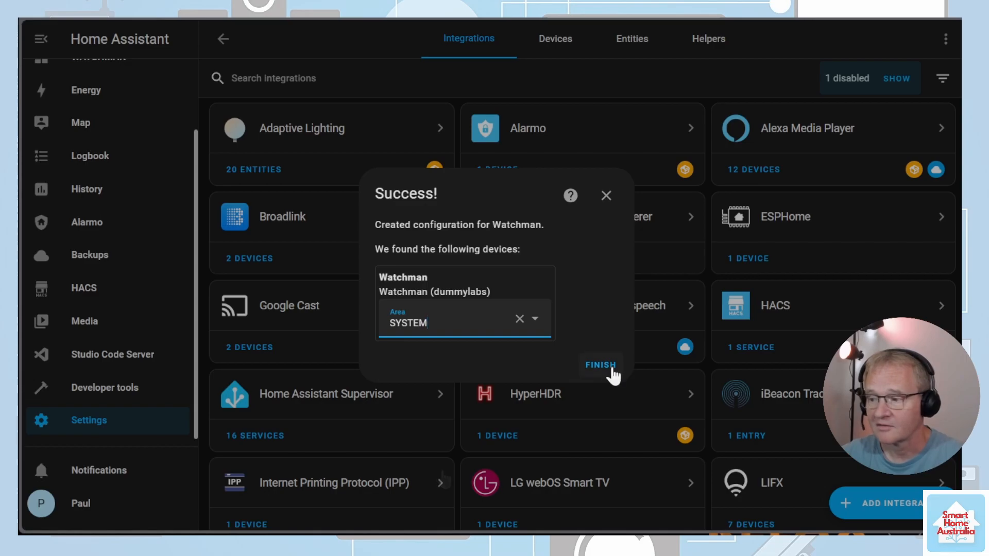
left_click(599, 365)
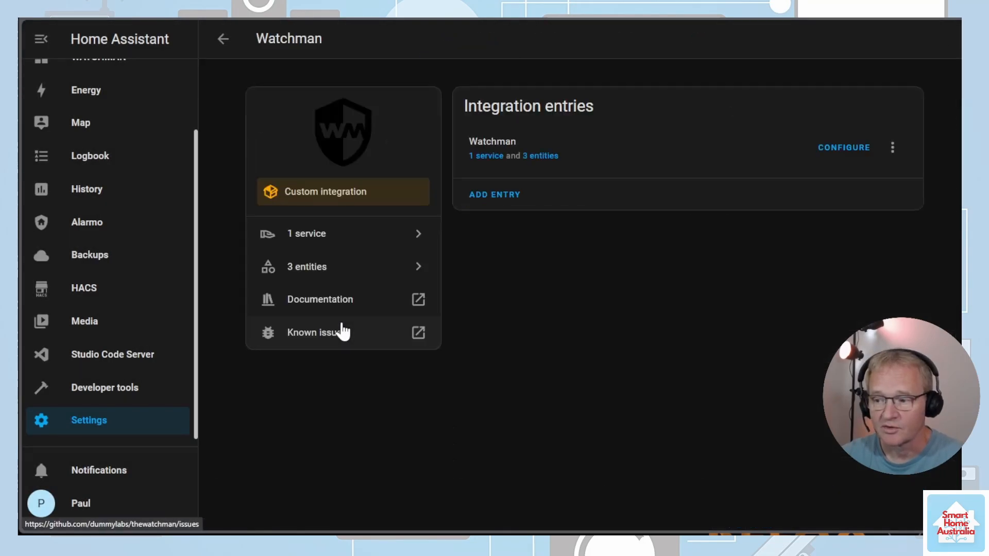
- Follow the Watchman repository link to its dummylabs GitHub page
left_click(844, 147)
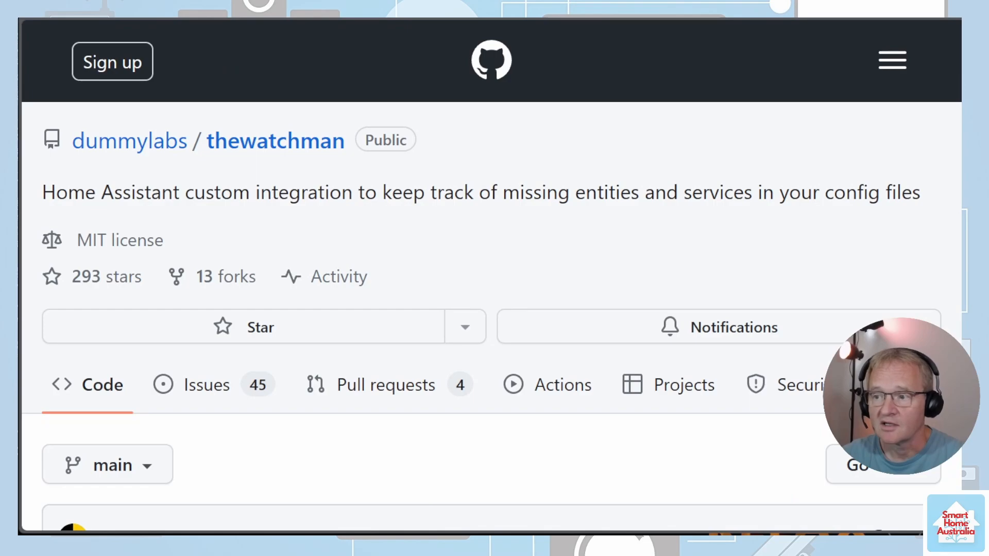
mouse_move(405, 215)
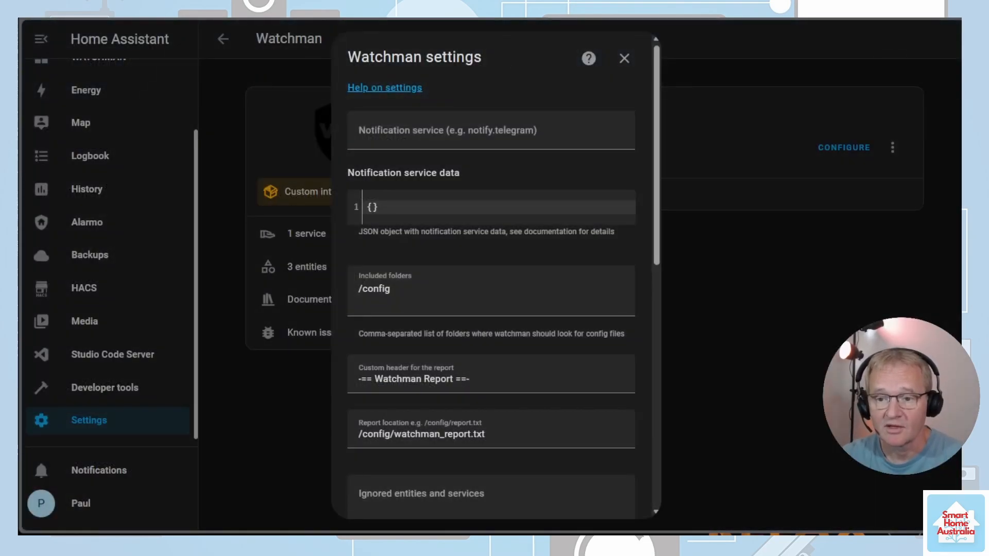
- Submit the Watchman options with report column widths 60,7,60 and dismiss the success dialog
scroll("down", 3)
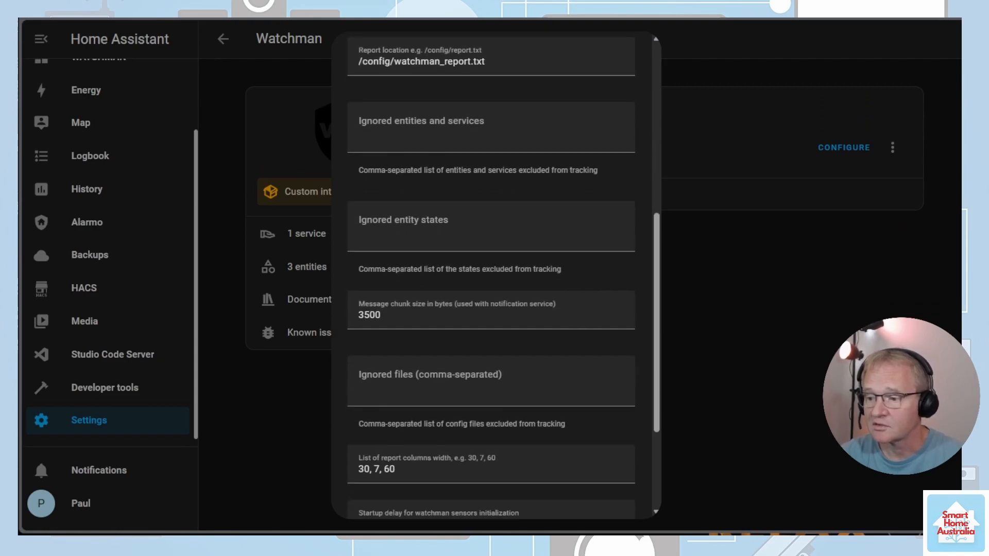
scroll("down", 3)
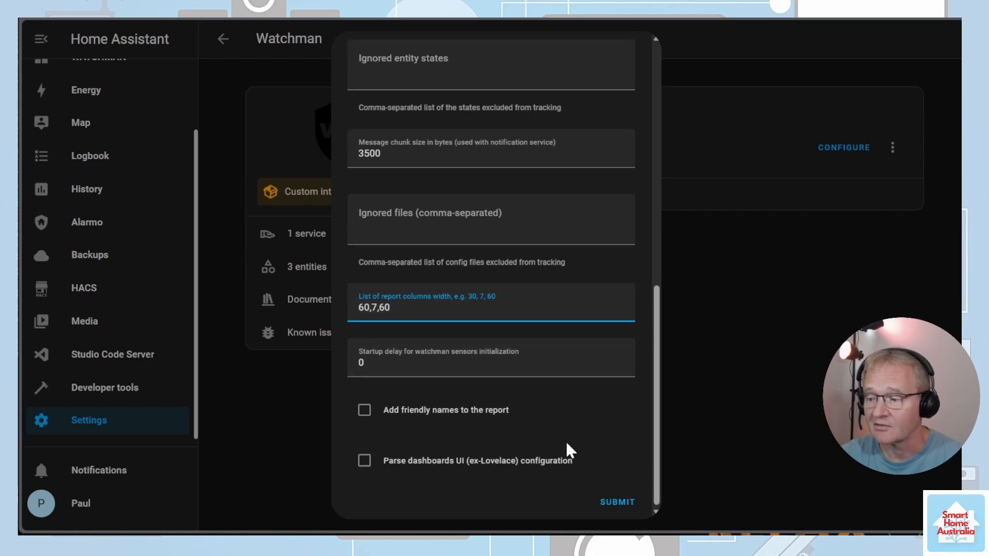
left_click(617, 501)
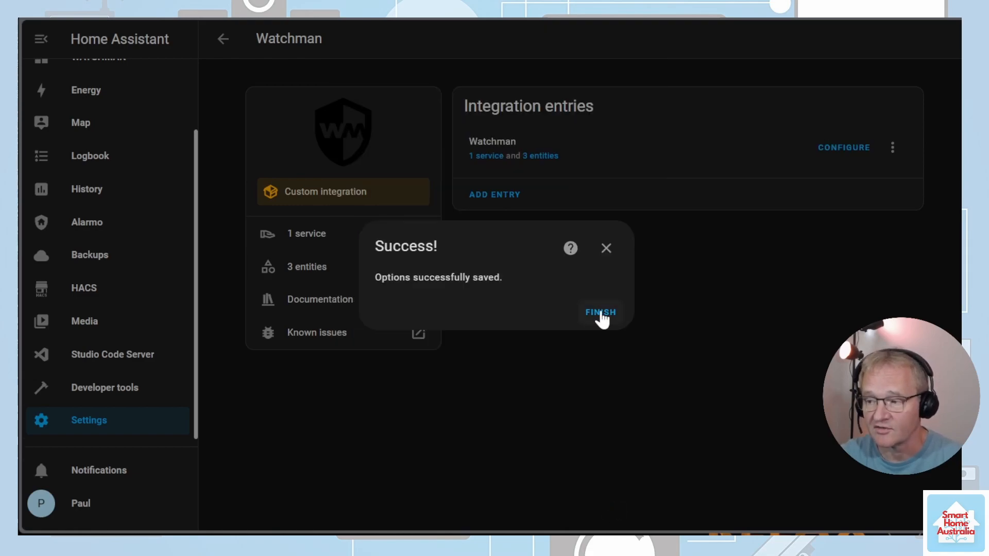
left_click(600, 311)
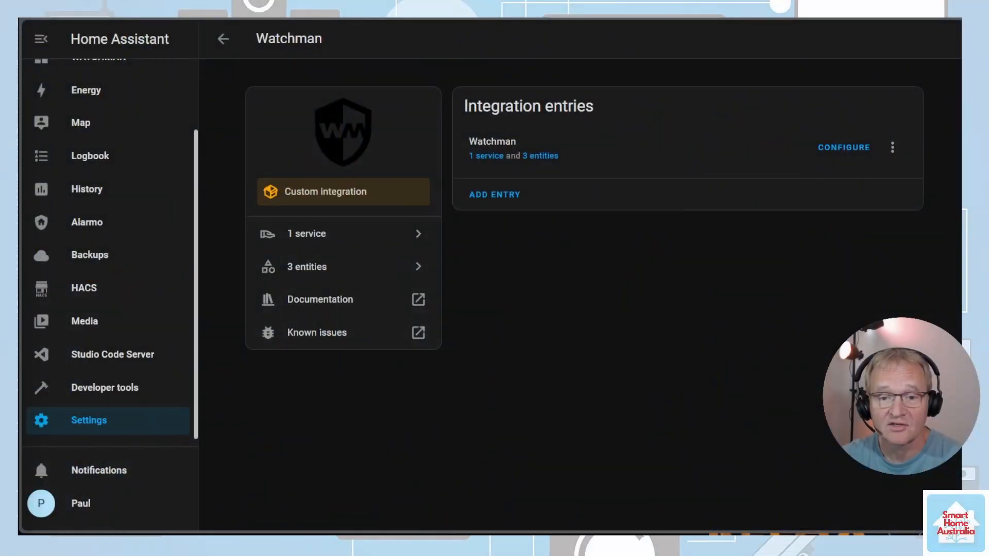
mouse_move(119, 398)
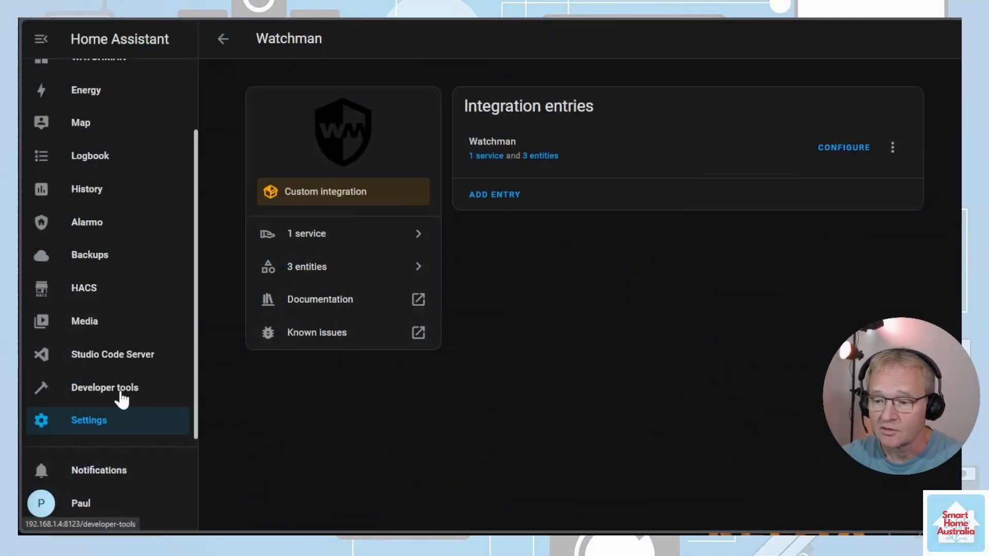
- Select the Watchman: report service in Developer tools with file report on and Send notification unticked
left_click(104, 387)
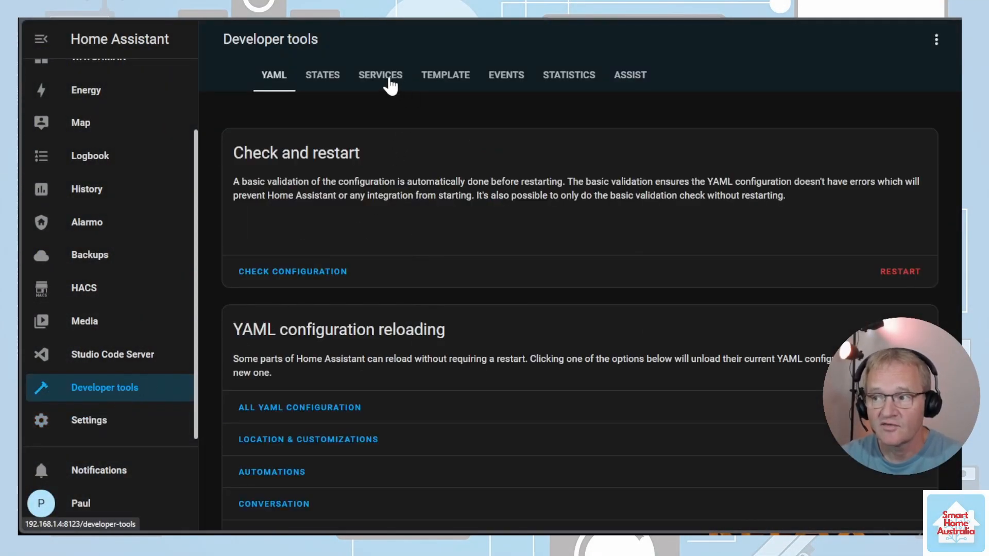
left_click(380, 74)
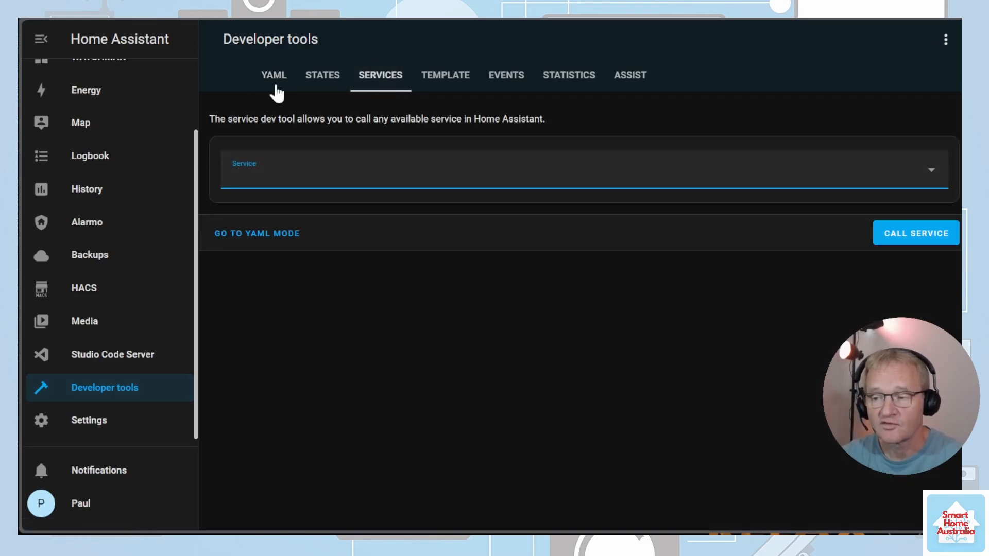
left_click(568, 169)
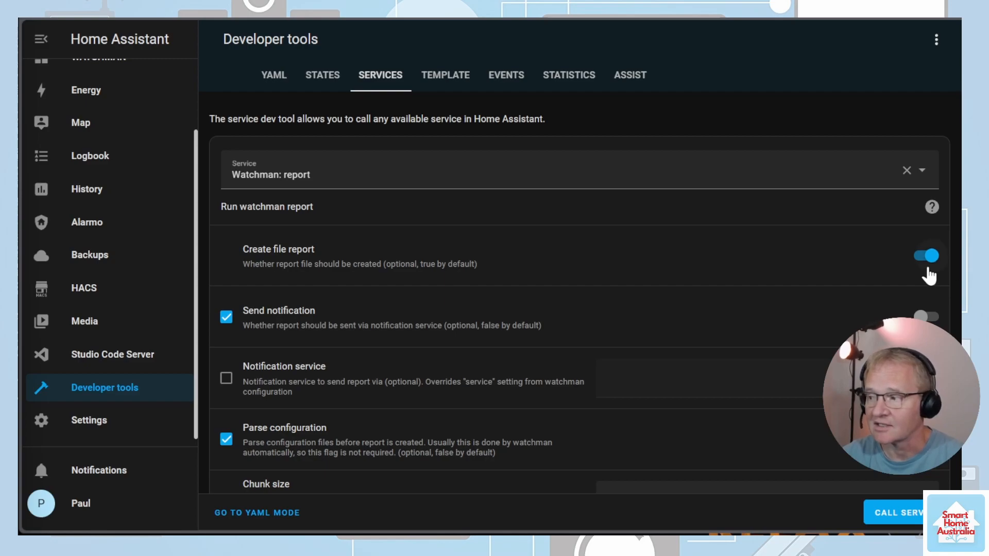
left_click(227, 318)
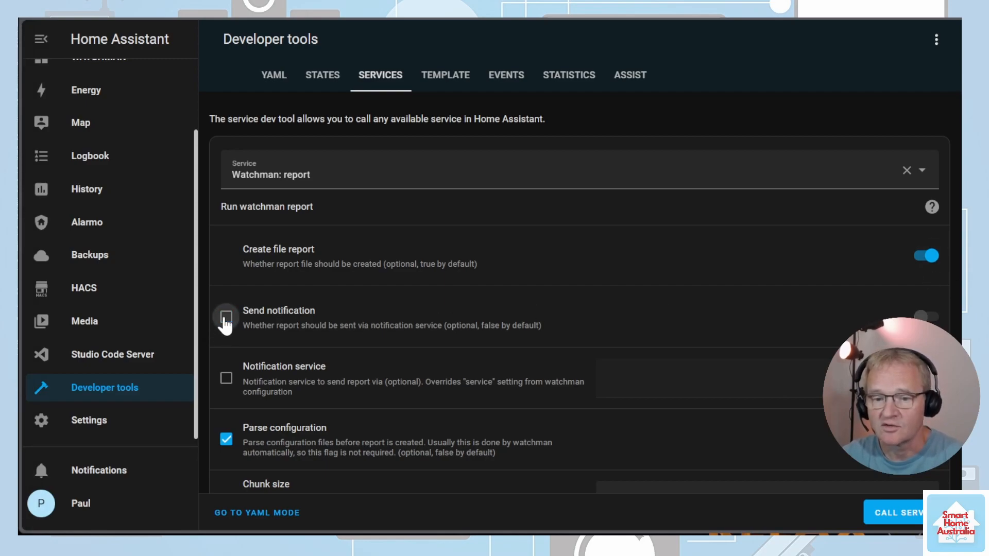
scroll("down", 3)
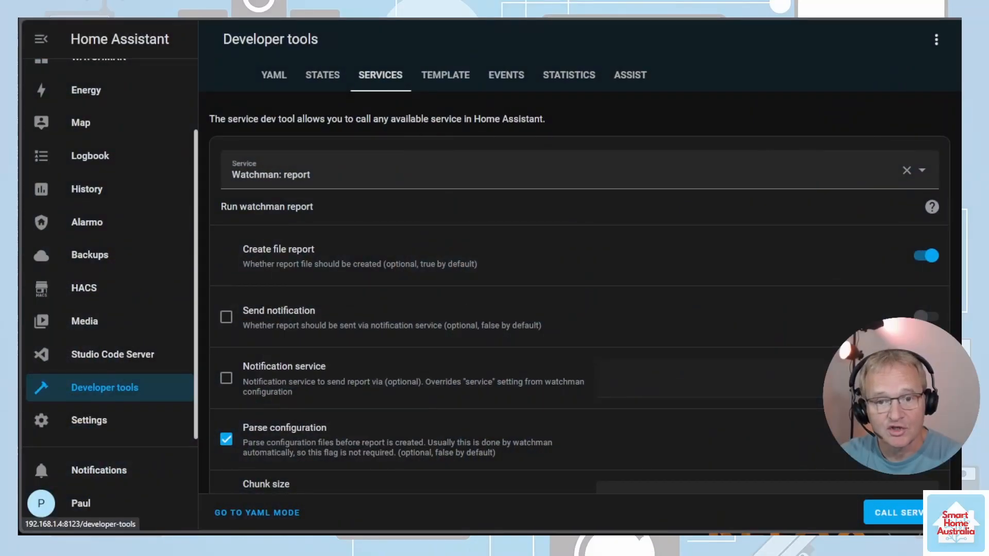
- View watchman_report.txt in Studio Code Server, scrolled right to the Location column
left_click(112, 354)
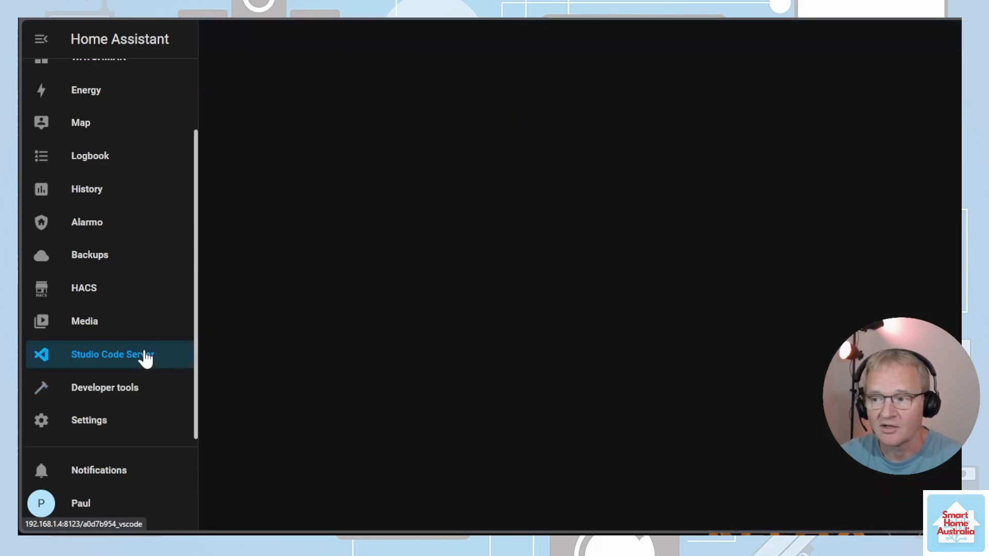
left_click(112, 353)
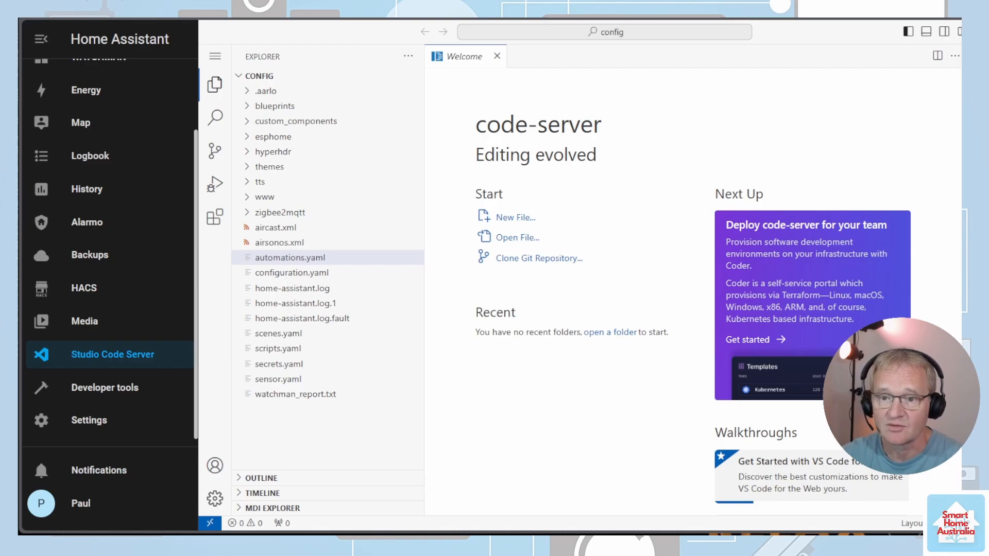
mouse_move(296, 395)
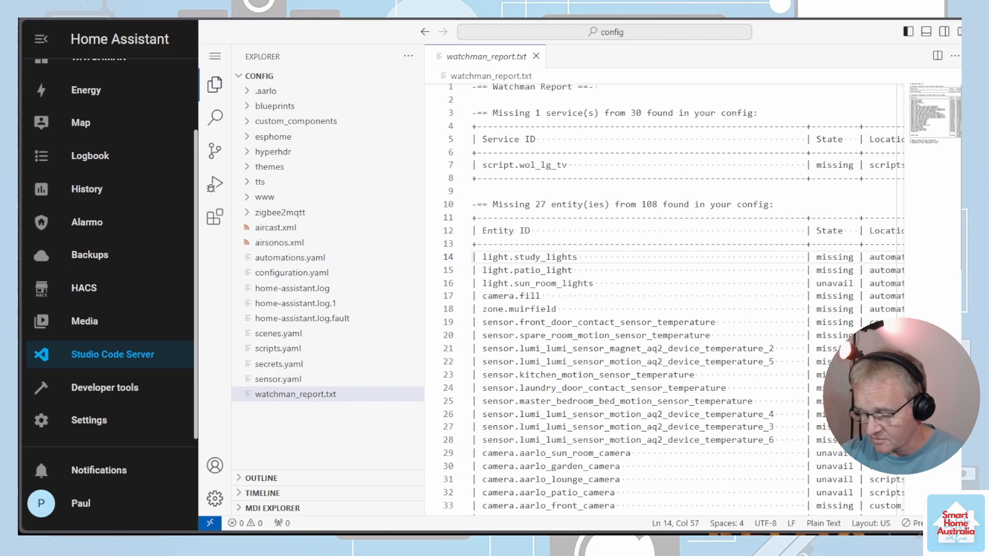
scroll("right", 3)
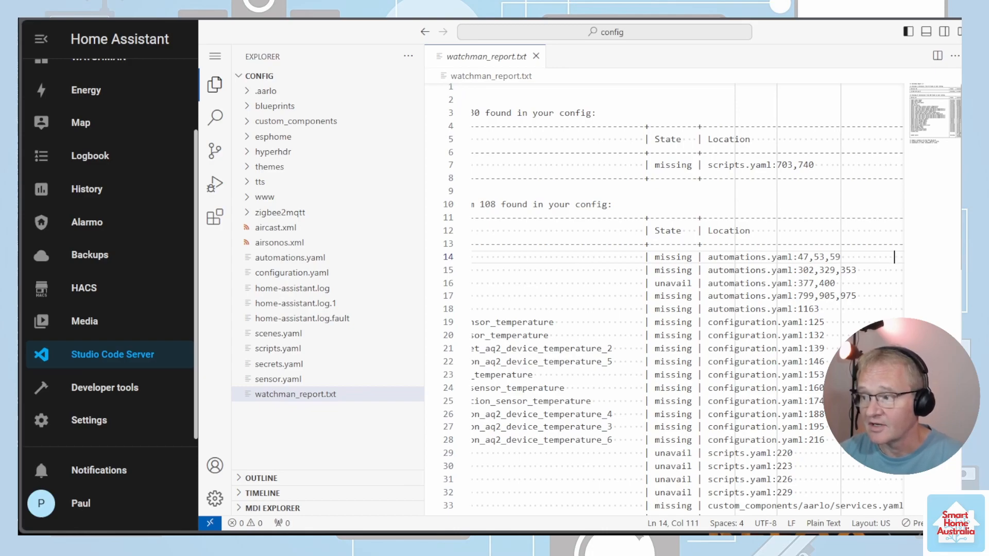
mouse_move(300, 265)
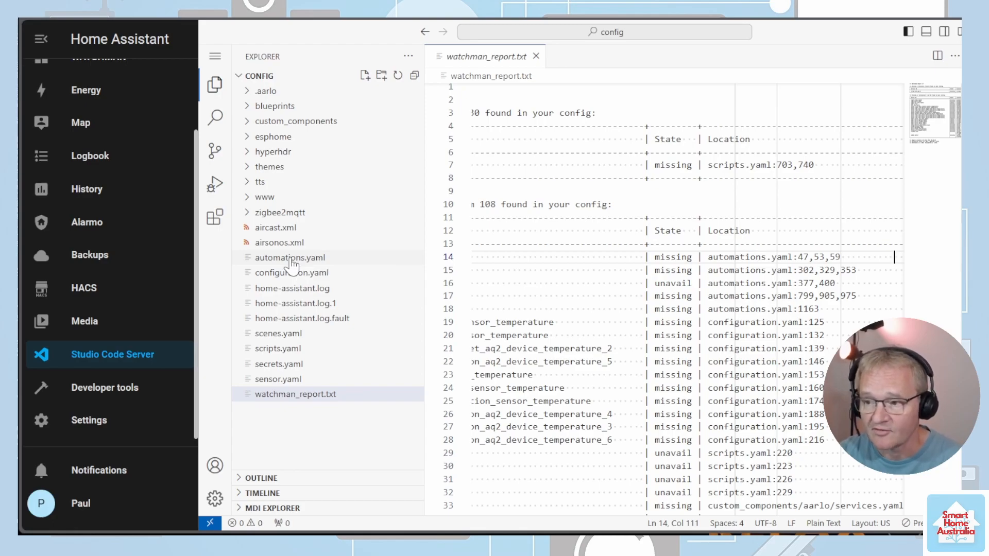
- Show the LOUNGE CUBE automation in automations.yaml from the Explorer panel
left_click(290, 258)
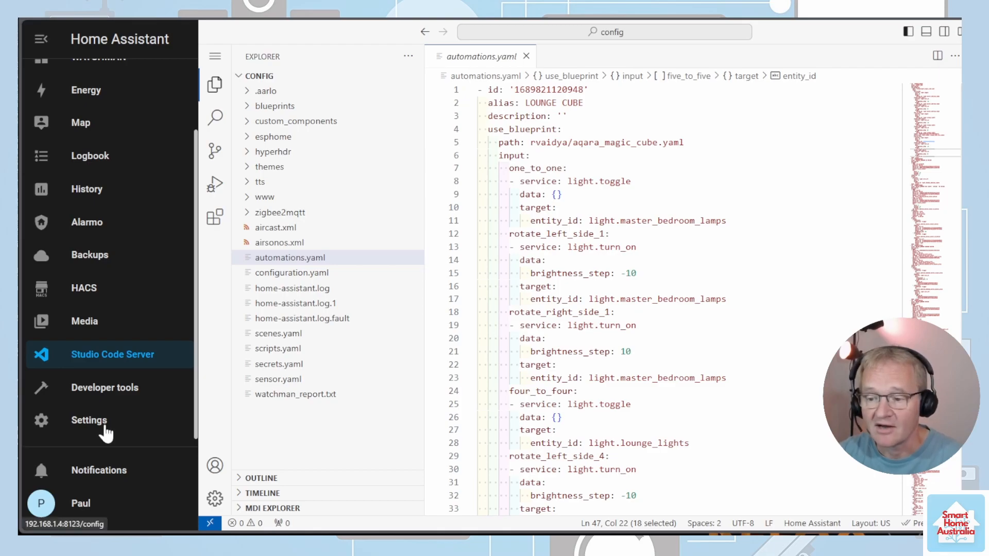
- Find and open the LOUNGE CUBE automation under Settings > Automations & scenes
left_click(89, 420)
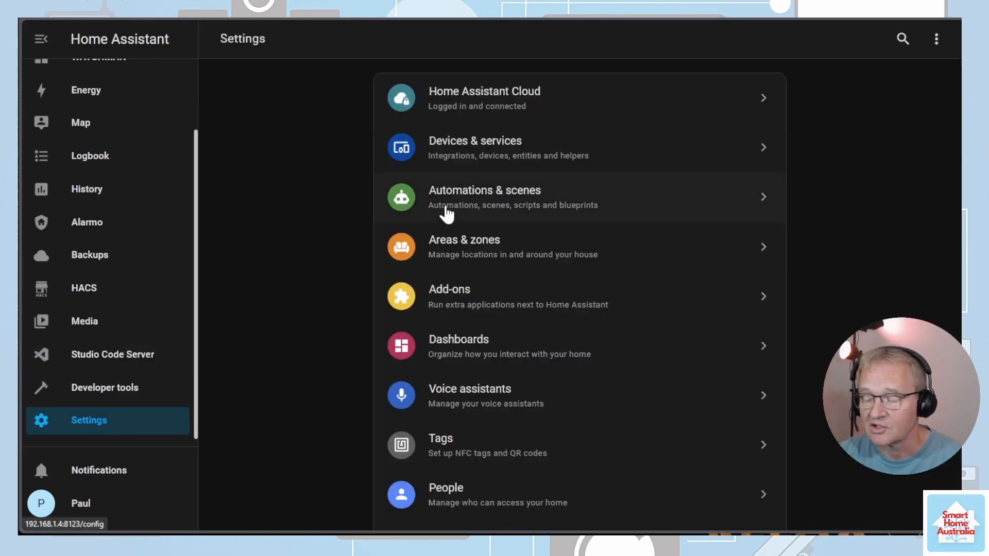
left_click(485, 197)
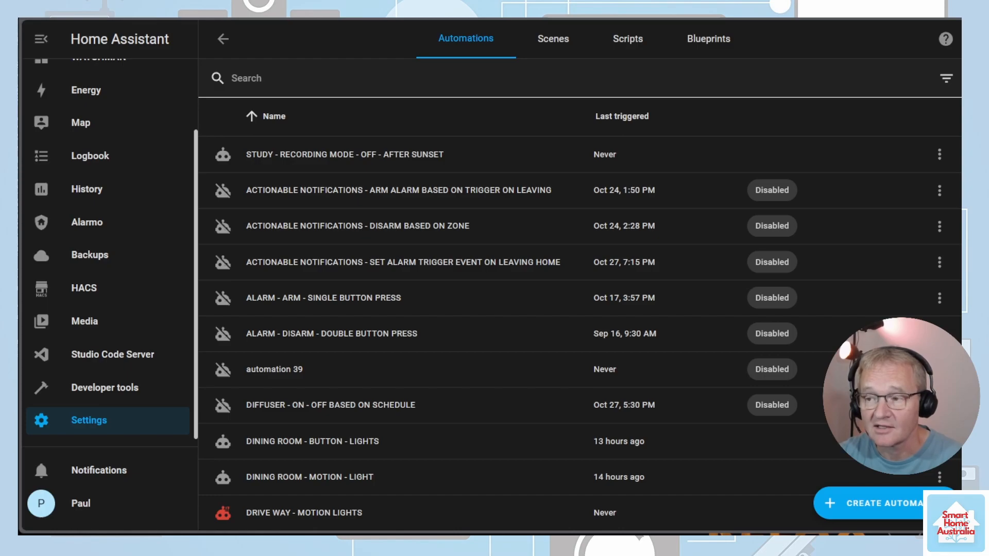
type("lounge cube")
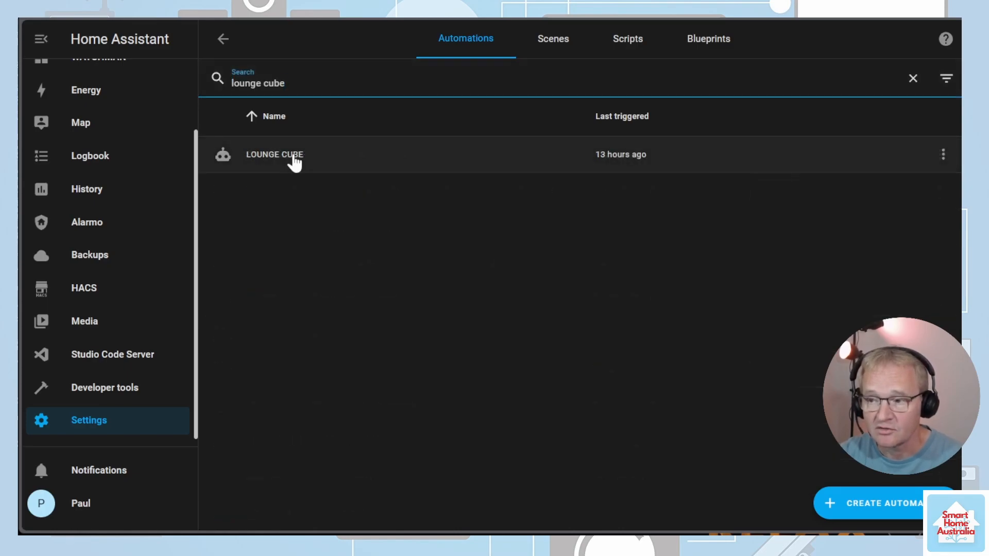
left_click(274, 154)
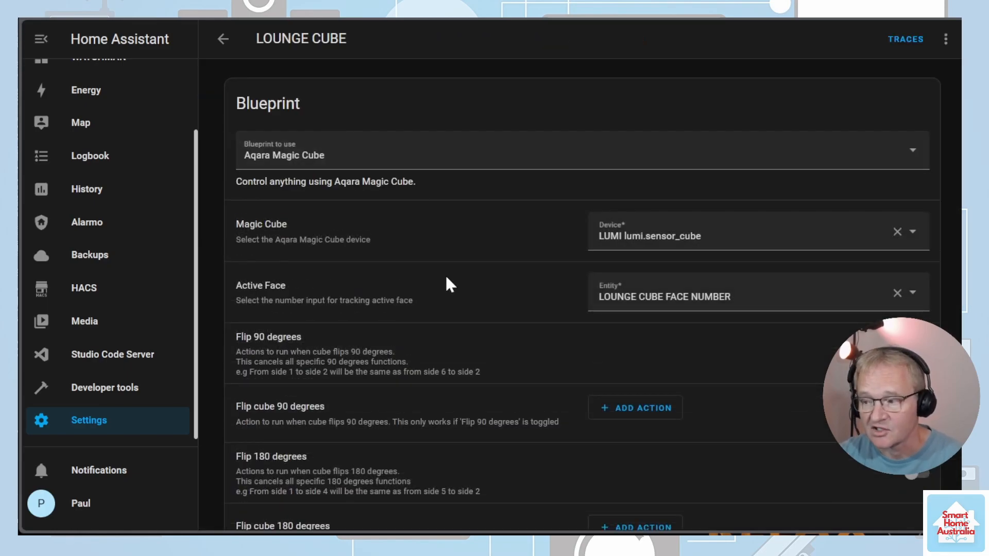
- Remove the missing light.study_lights target from the Knock - Side 5 action and return to the code editor
scroll("down", 3)
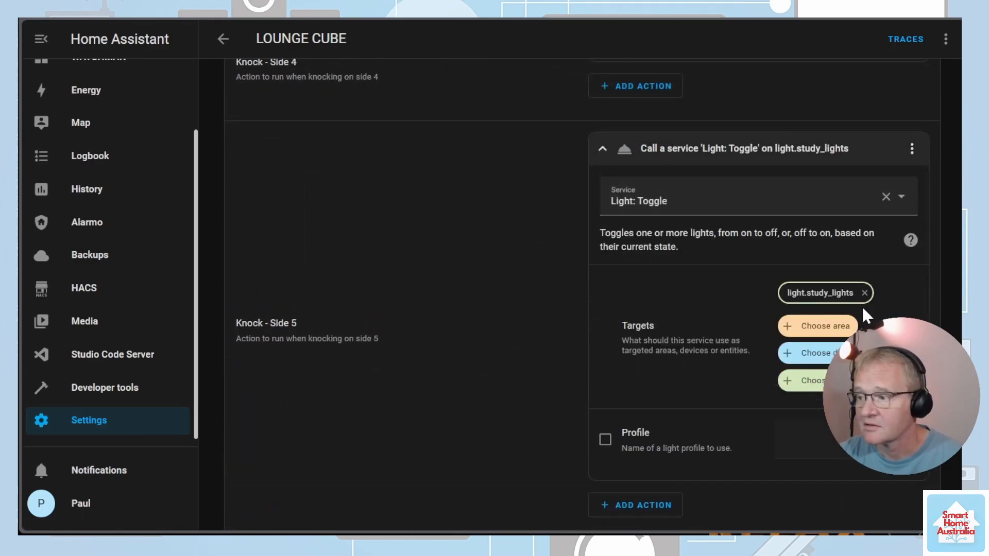
mouse_move(865, 293)
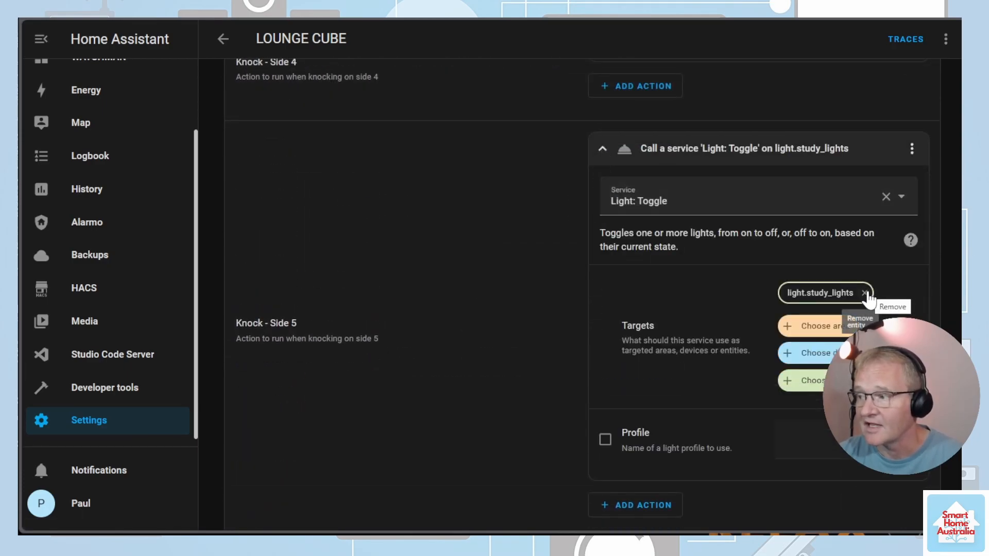
left_click(912, 149)
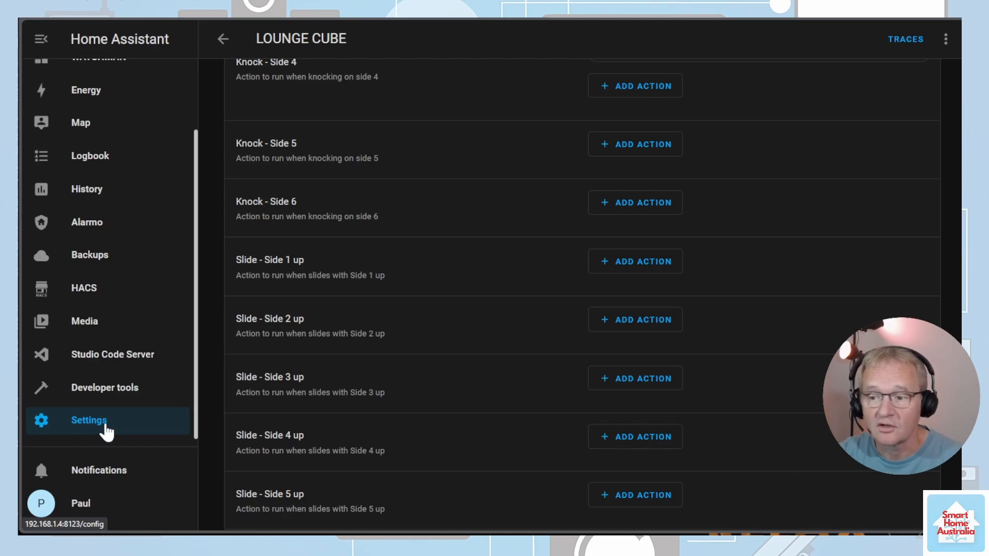
left_click(112, 353)
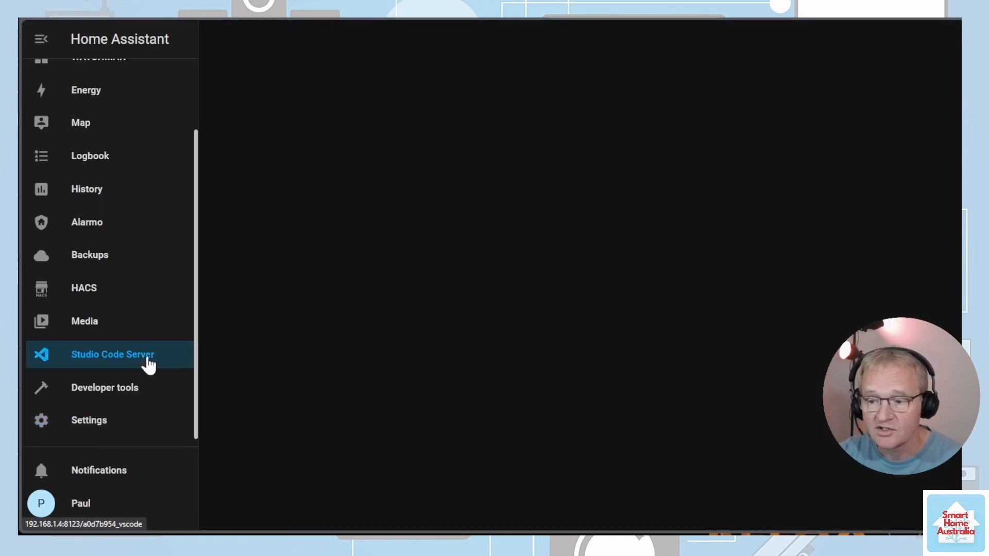
left_click(113, 354)
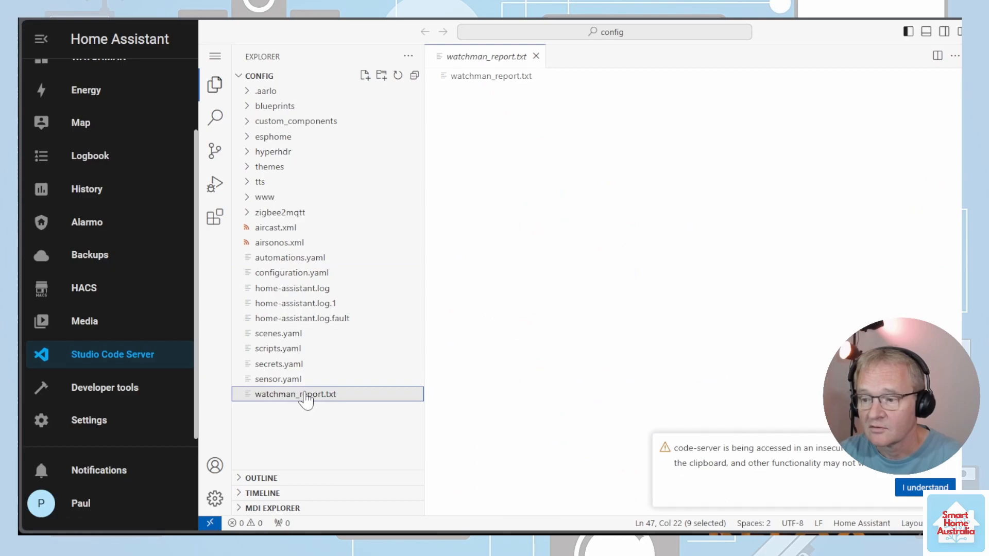
left_click(296, 393)
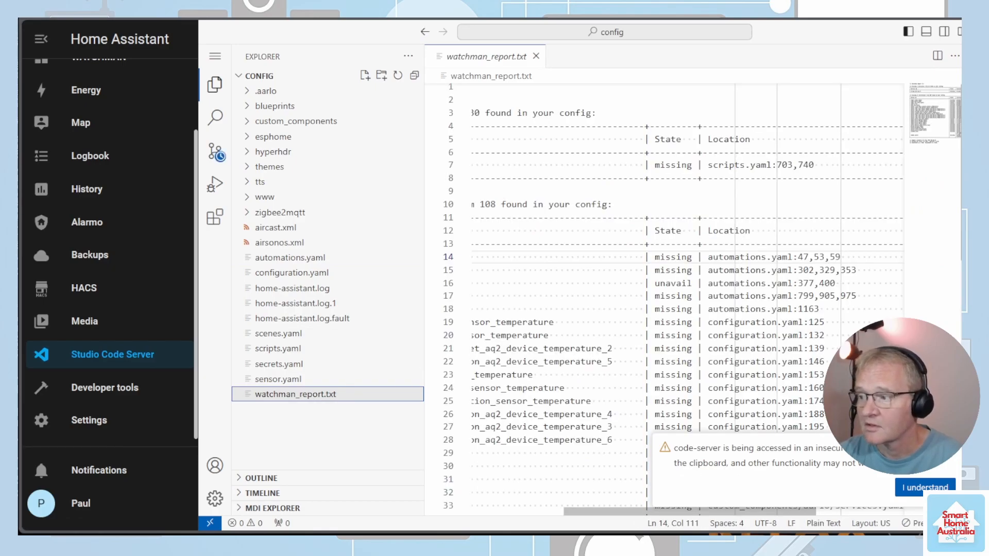
double_click(816, 256)
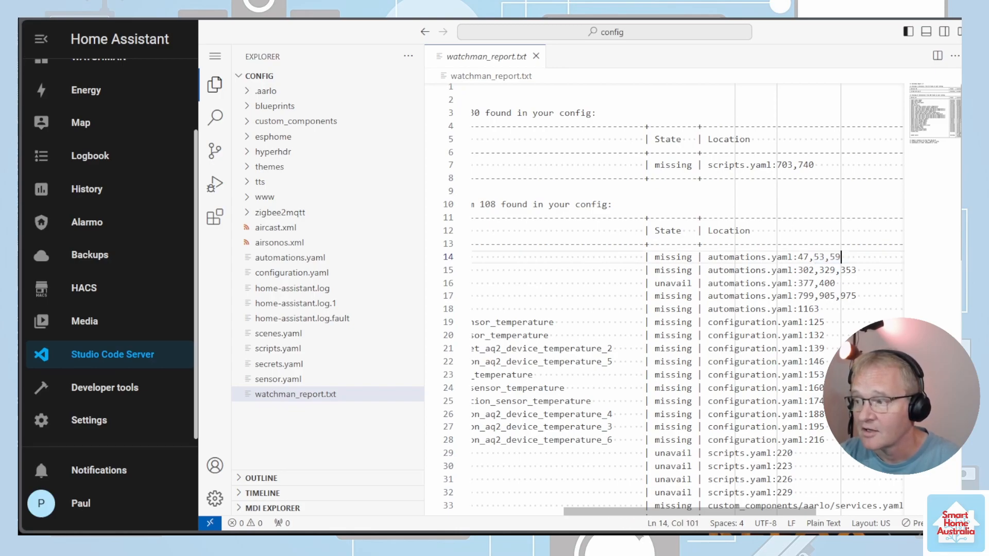
left_click_drag(841, 256, 820, 257)
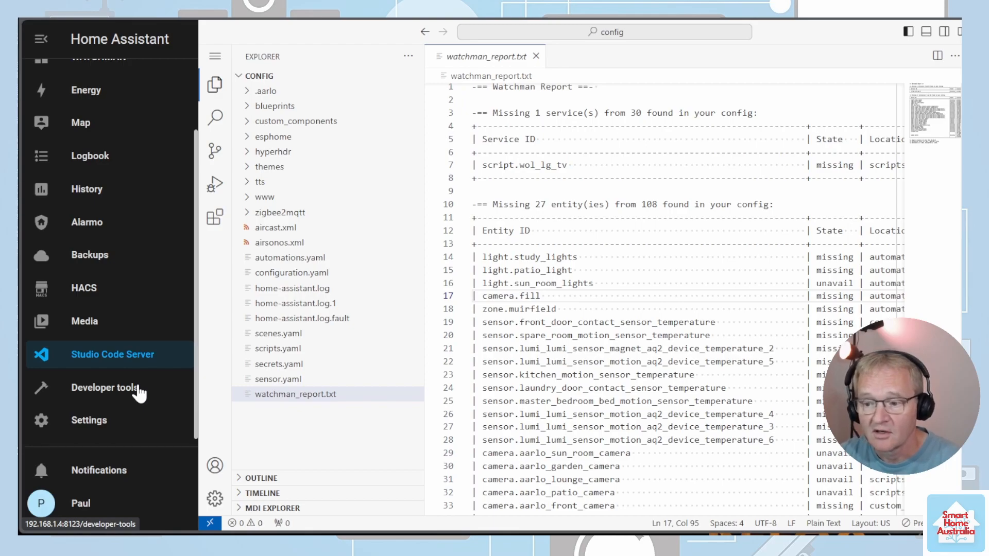
- Call watchman.report again from Developer tools and return to the refreshed watchman_report.txt
left_click(105, 388)
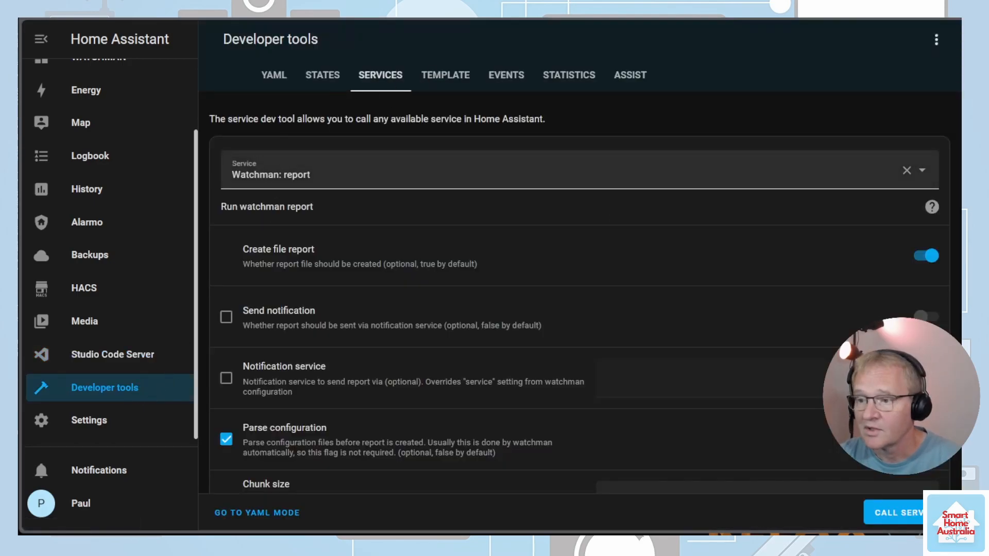
mouse_move(491, 497)
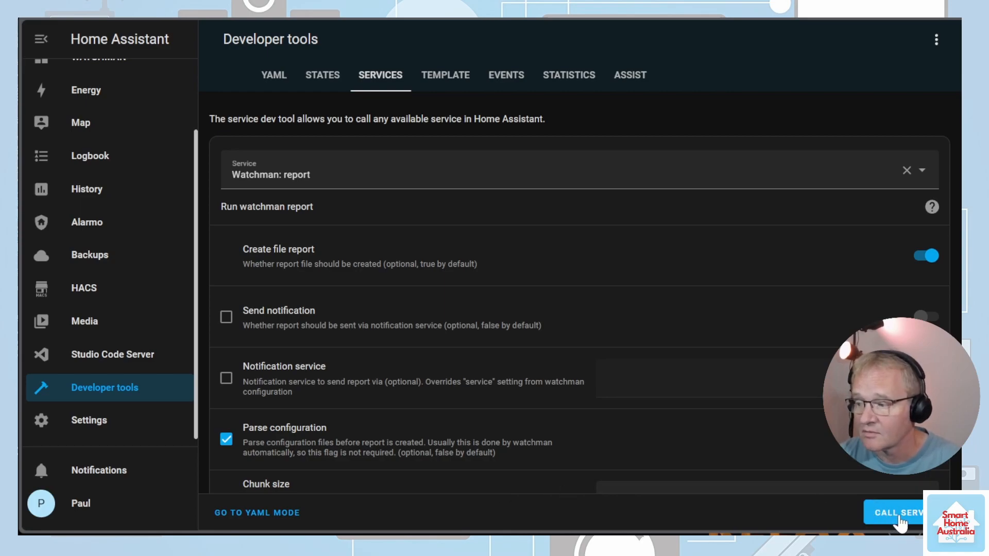
left_click(113, 354)
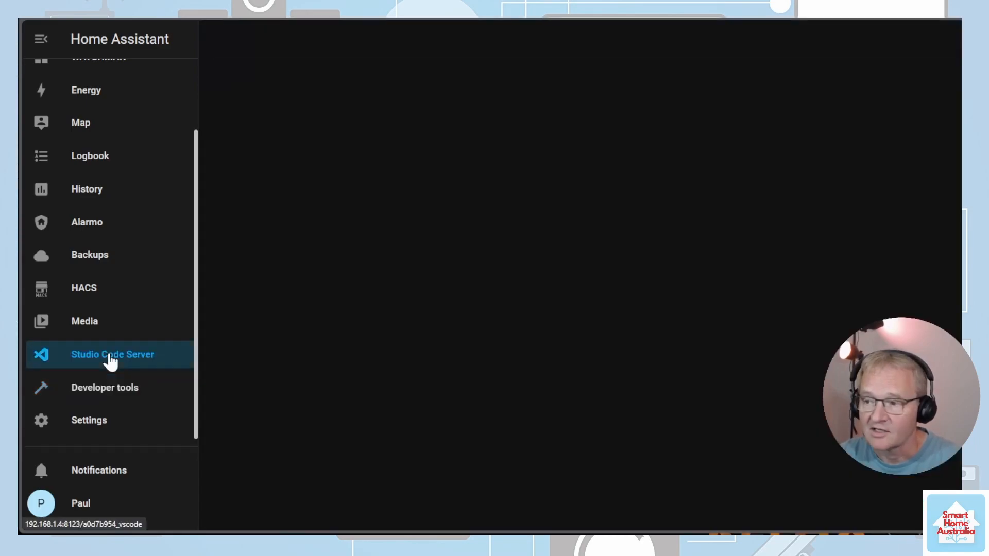
left_click(113, 353)
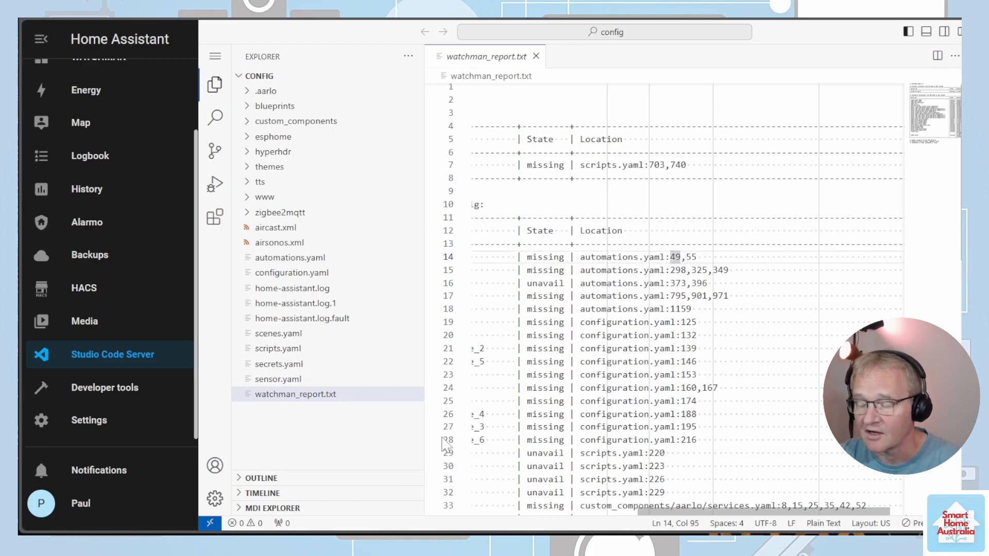
- Locate the light.study_lights occurrences around lines 45–55 in automations.yaml, then return to the Watchman report
left_click(290, 258)
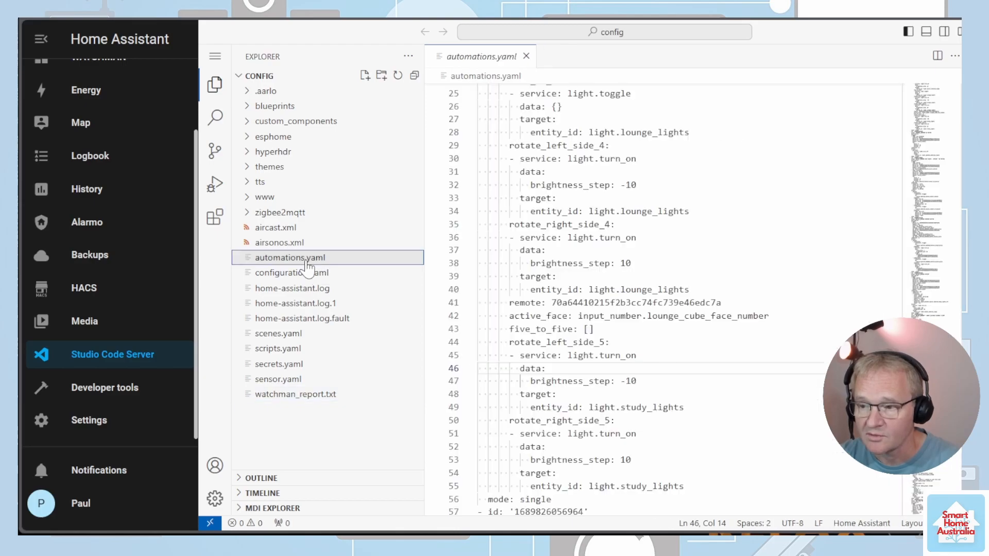
scroll("down", 3)
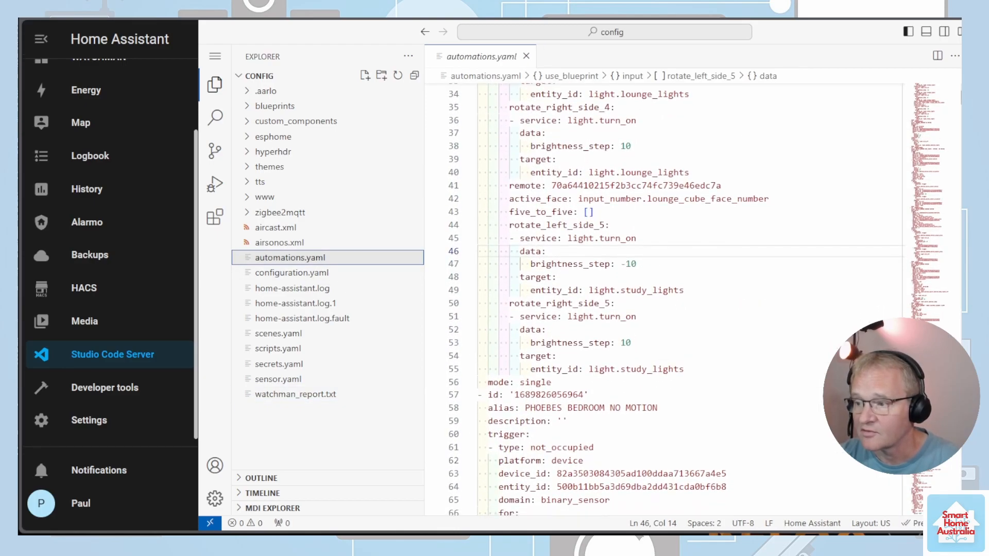
double_click(636, 291)
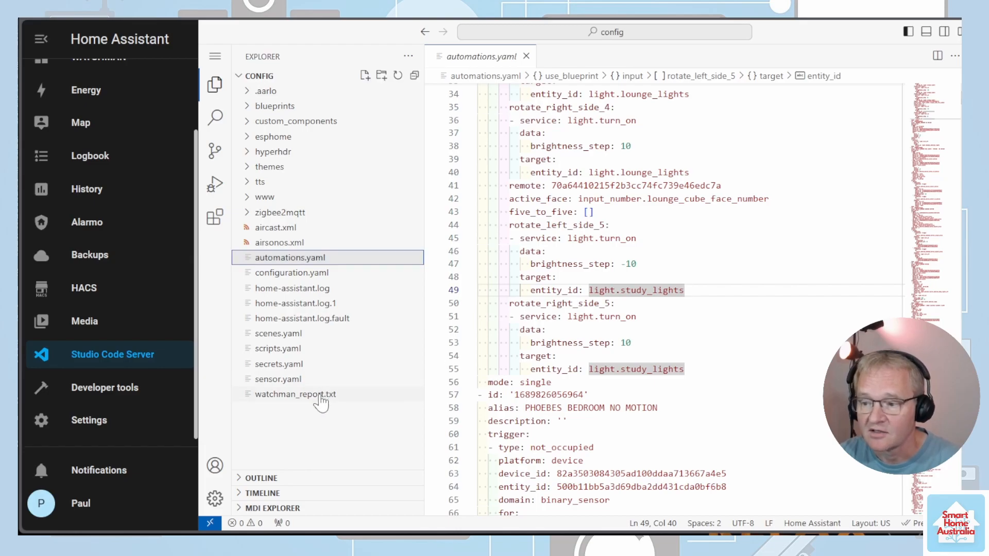
left_click(295, 394)
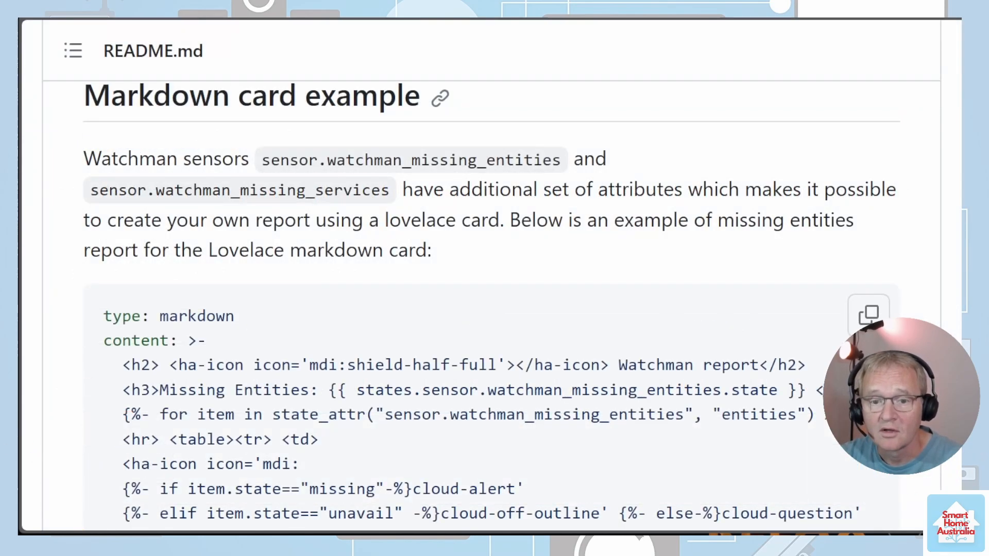
- Scroll the Watchman README down to the Markdown card example section
scroll("down", 3)
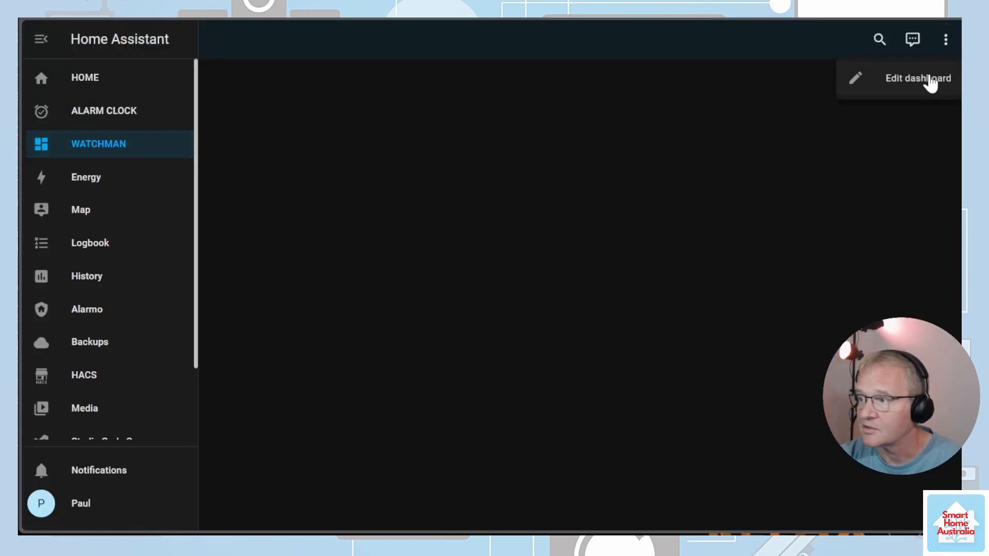
- Add a Markdown card with the missing-entities report template to the Watchman dashboard and save it
left_click(917, 77)
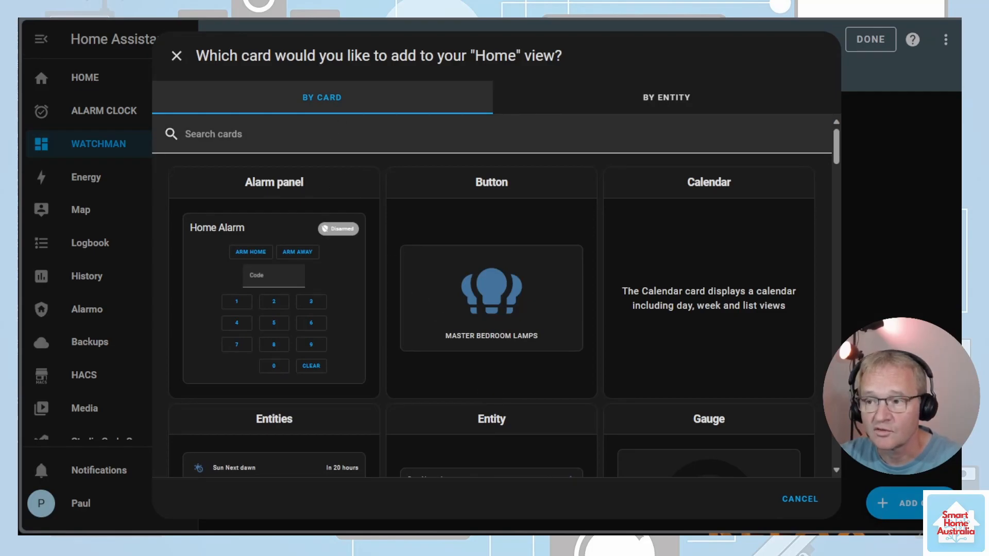
type("markdon")
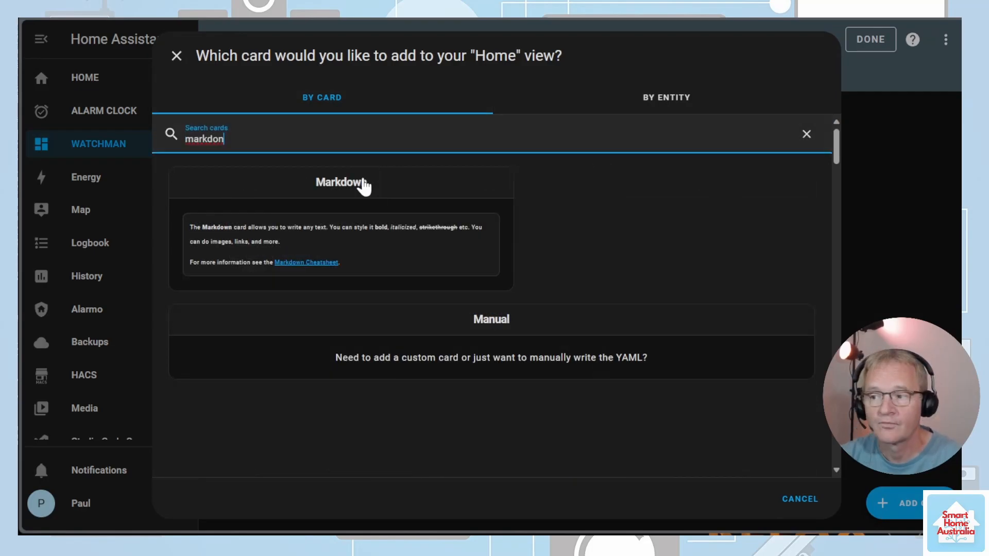
left_click(341, 182)
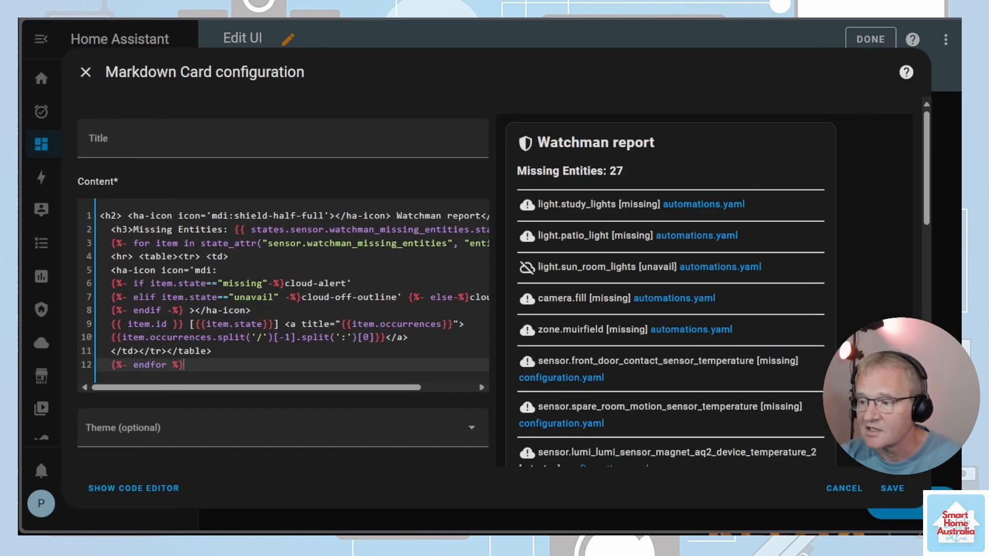
mouse_move(585, 217)
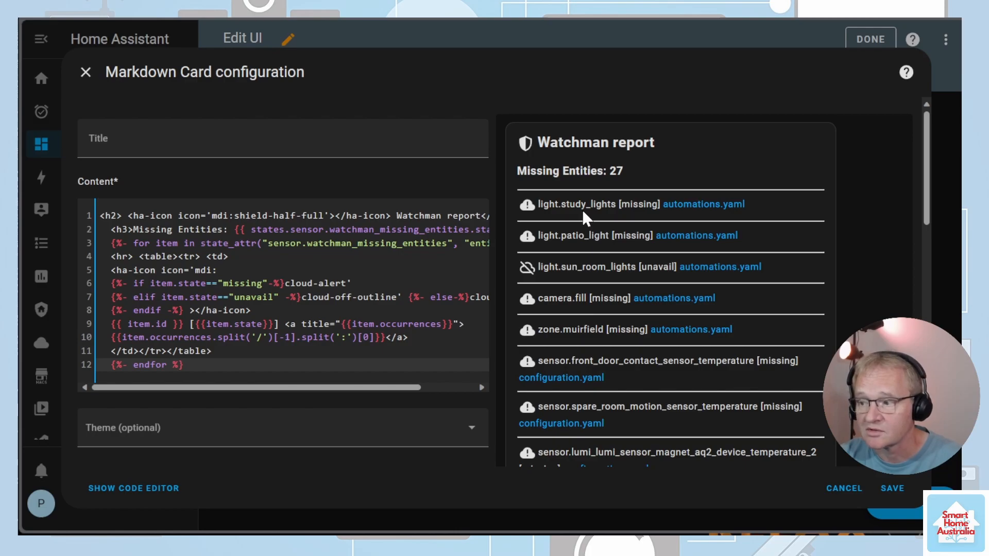
left_click(892, 487)
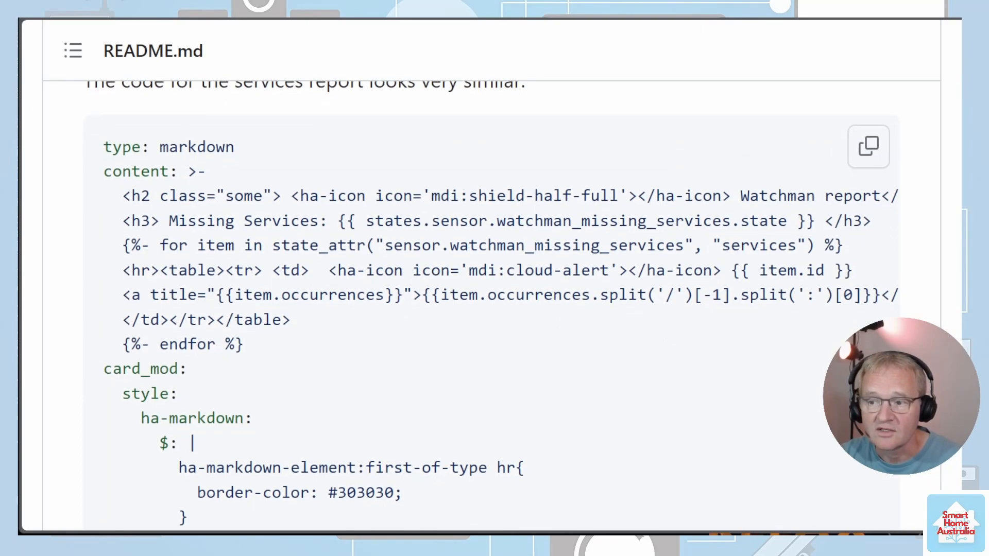
- Copy the missing-services card code from the README and begin adding another dashboard card
left_click_drag(122, 196, 180, 245)
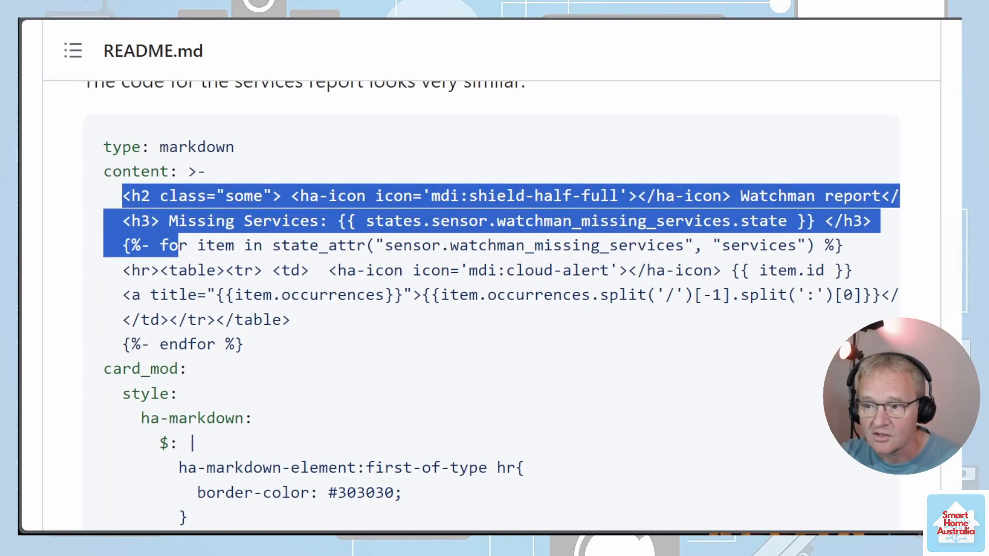
right_click(226, 271)
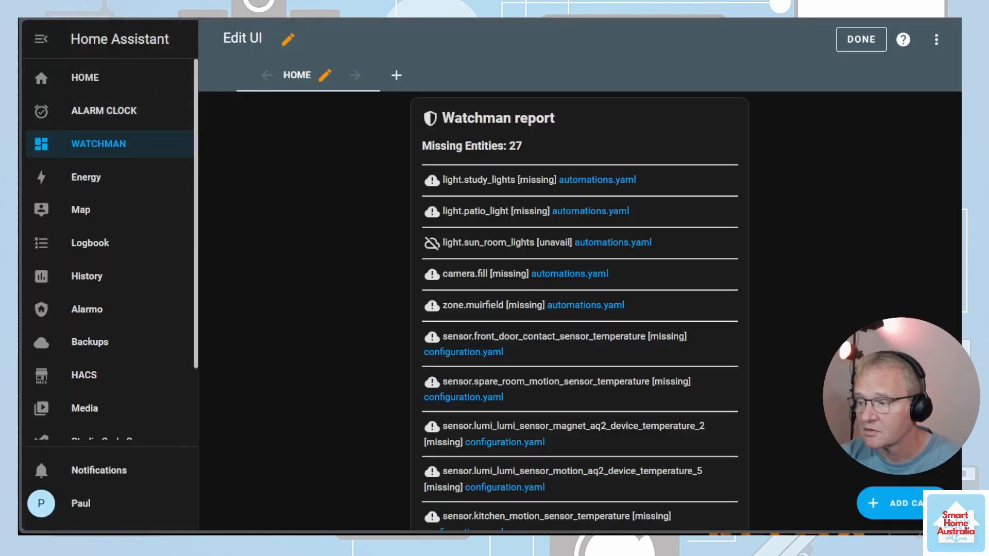
left_click(903, 504)
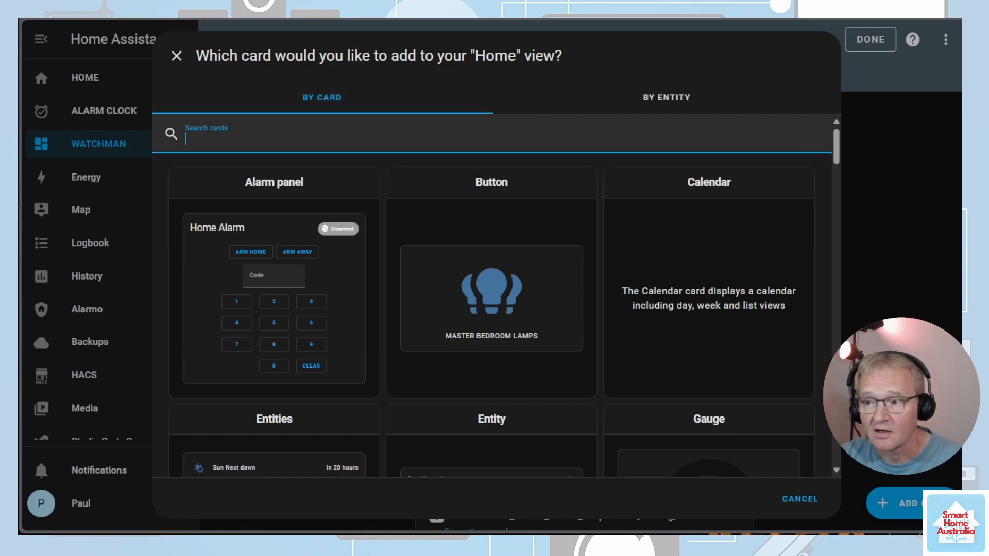
- Add a Markdown card listing the missing service script.wol_lg_tv, then finish editing the dashboard
type("markd")
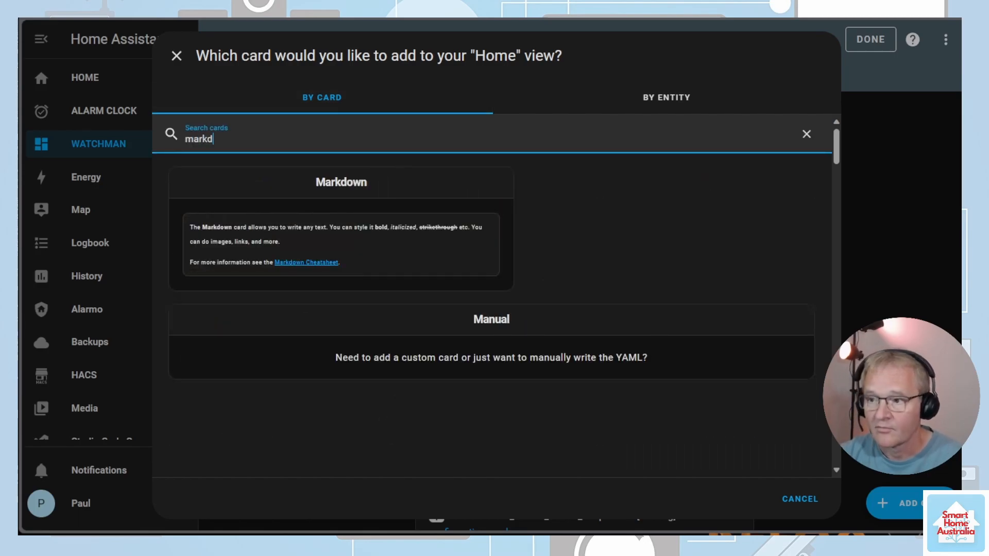
left_click(341, 182)
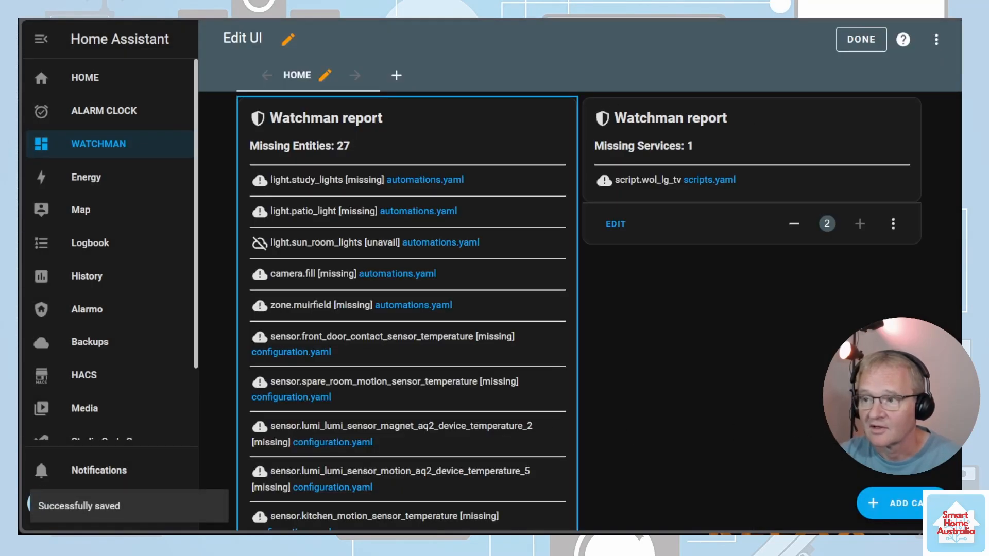
left_click(861, 39)
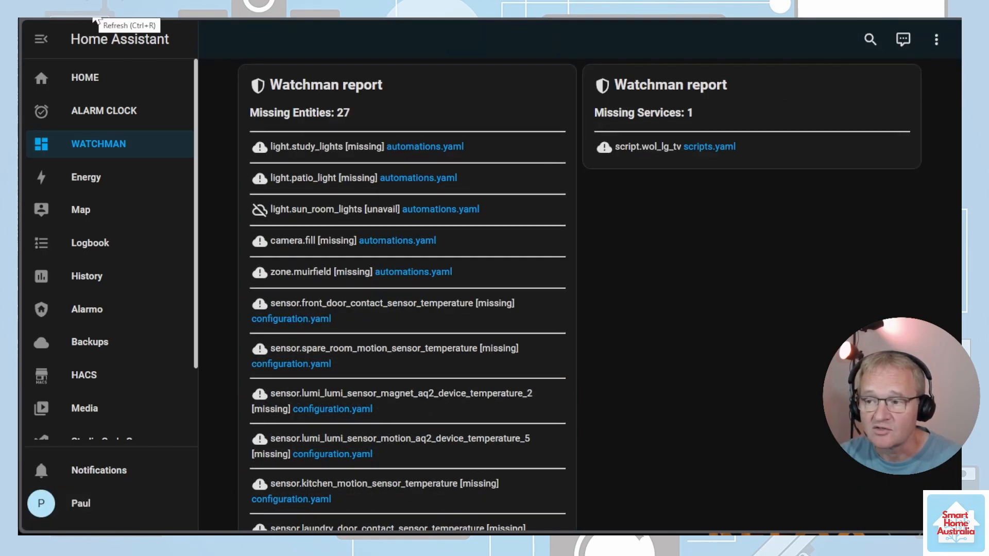
mouse_move(660, 268)
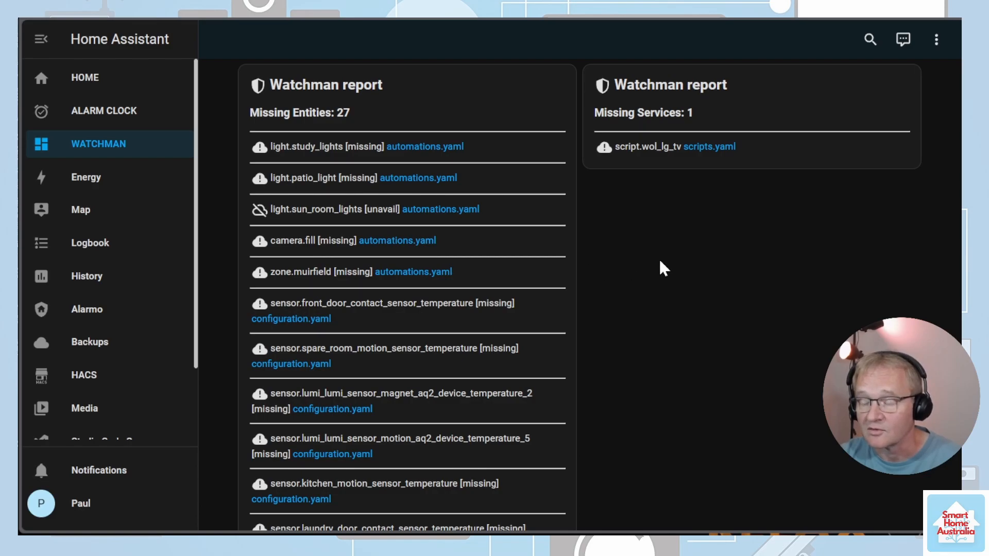